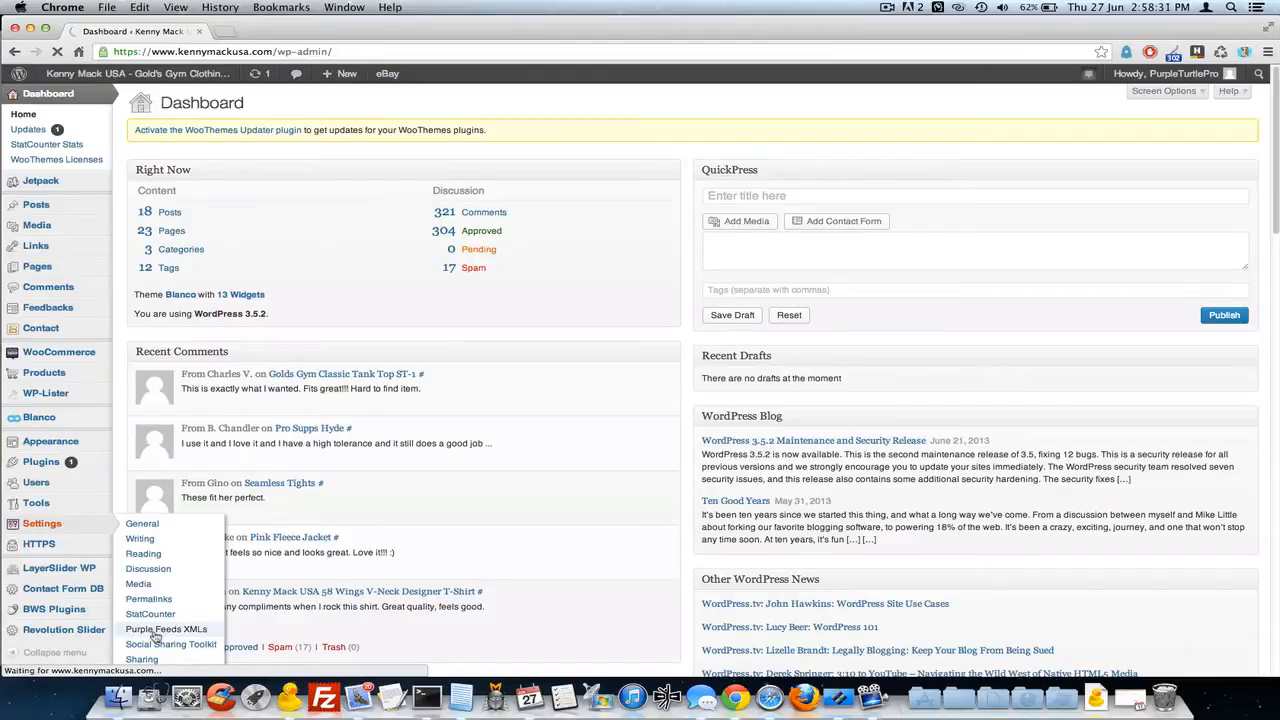
- Open the Purple Feeds XMLs settings page from the Settings menu
{"action": "left_click", "coordinate": [166, 629]}
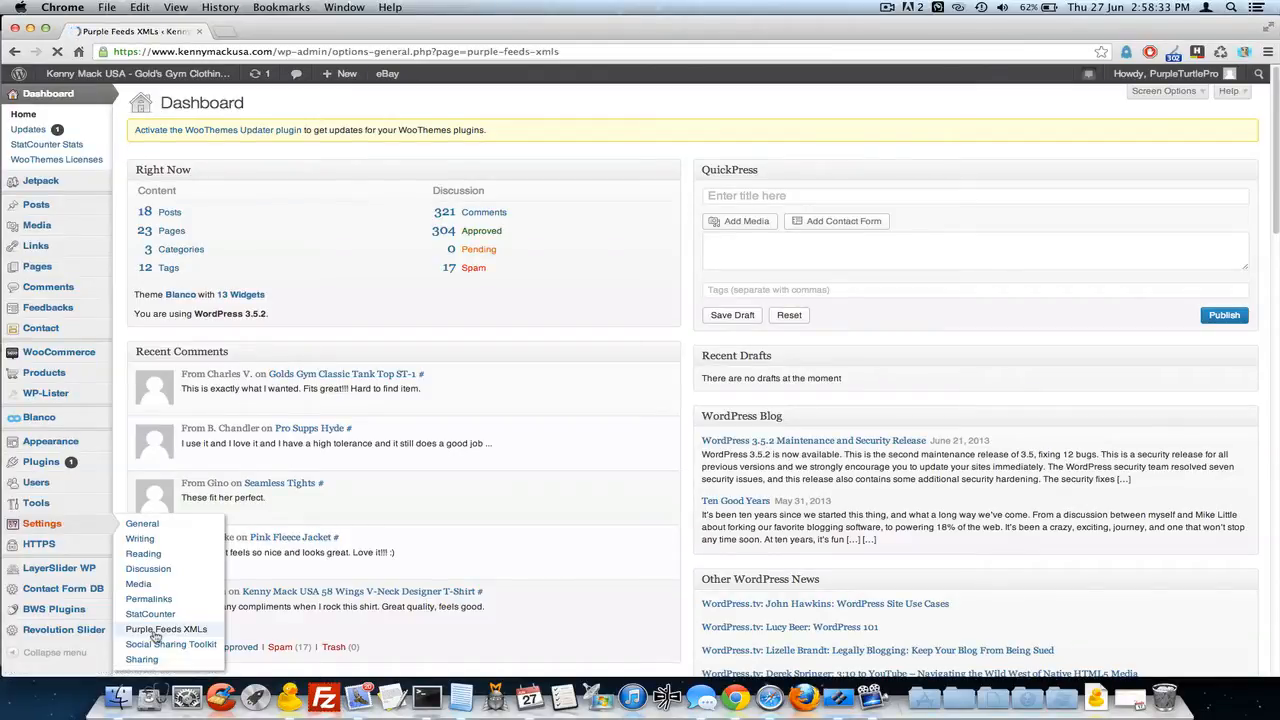
{"action": "left_click", "coordinate": [166, 628]}
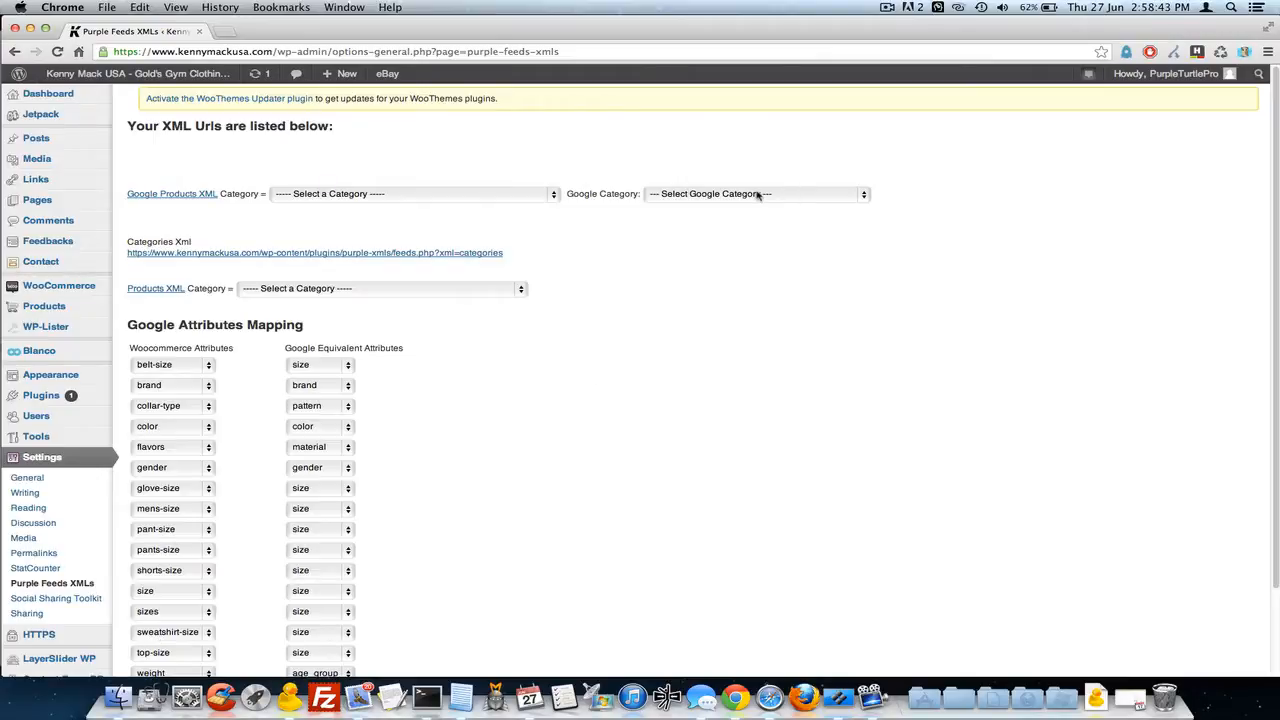
- Browse the Google product category list and dismiss it without choosing
{"action": "left_click", "coordinate": [757, 193]}
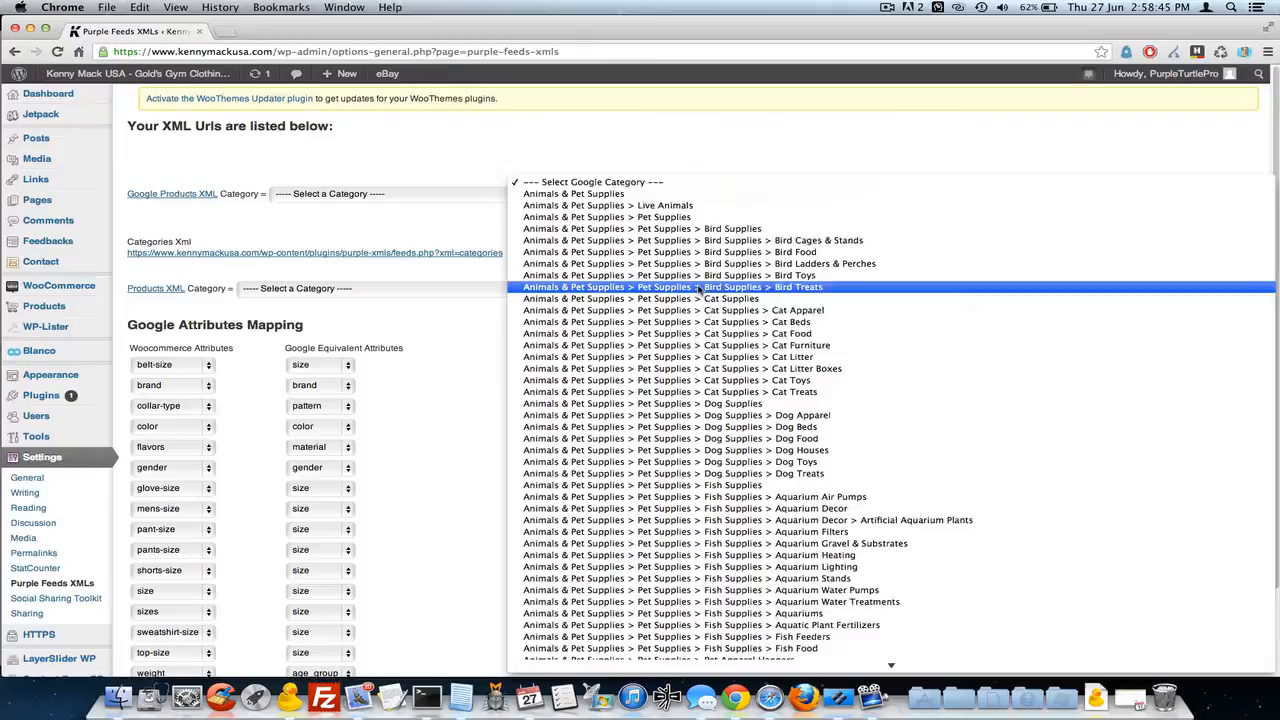
{"action": "scroll", "scroll_direction": "down", "scroll_amount": 3}
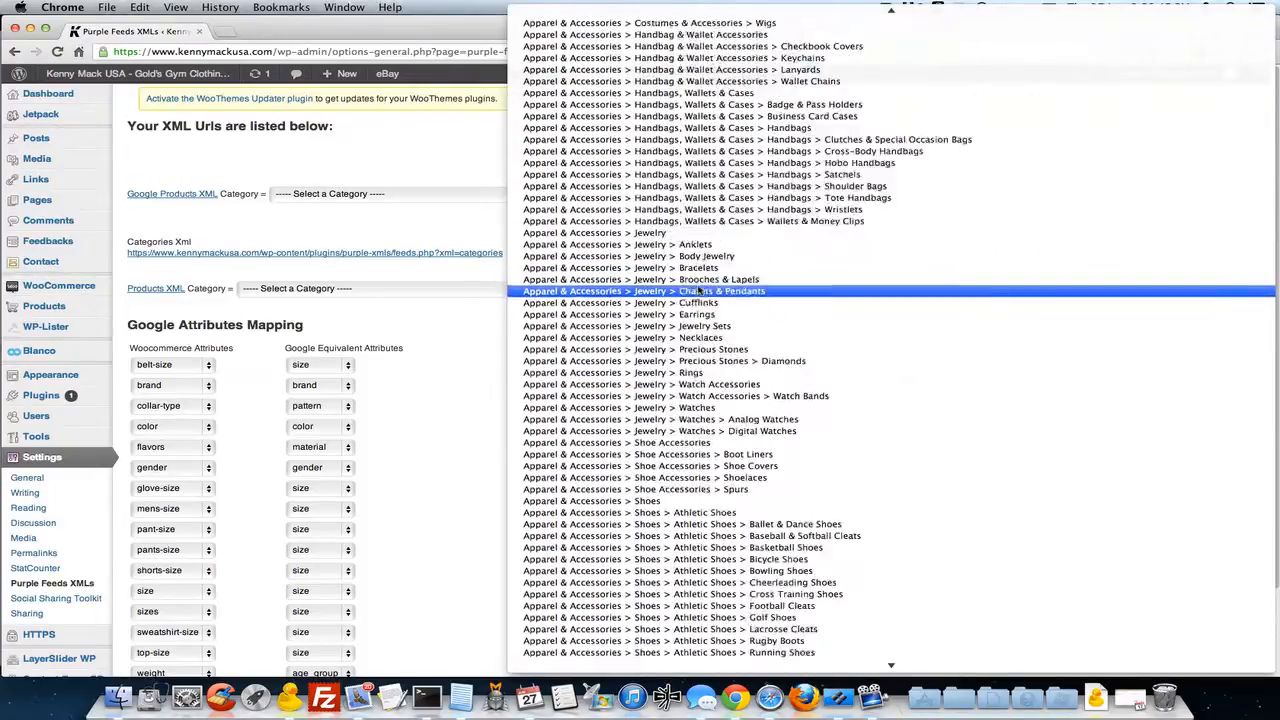
{"action": "scroll", "scroll_direction": "up", "scroll_amount": 3}
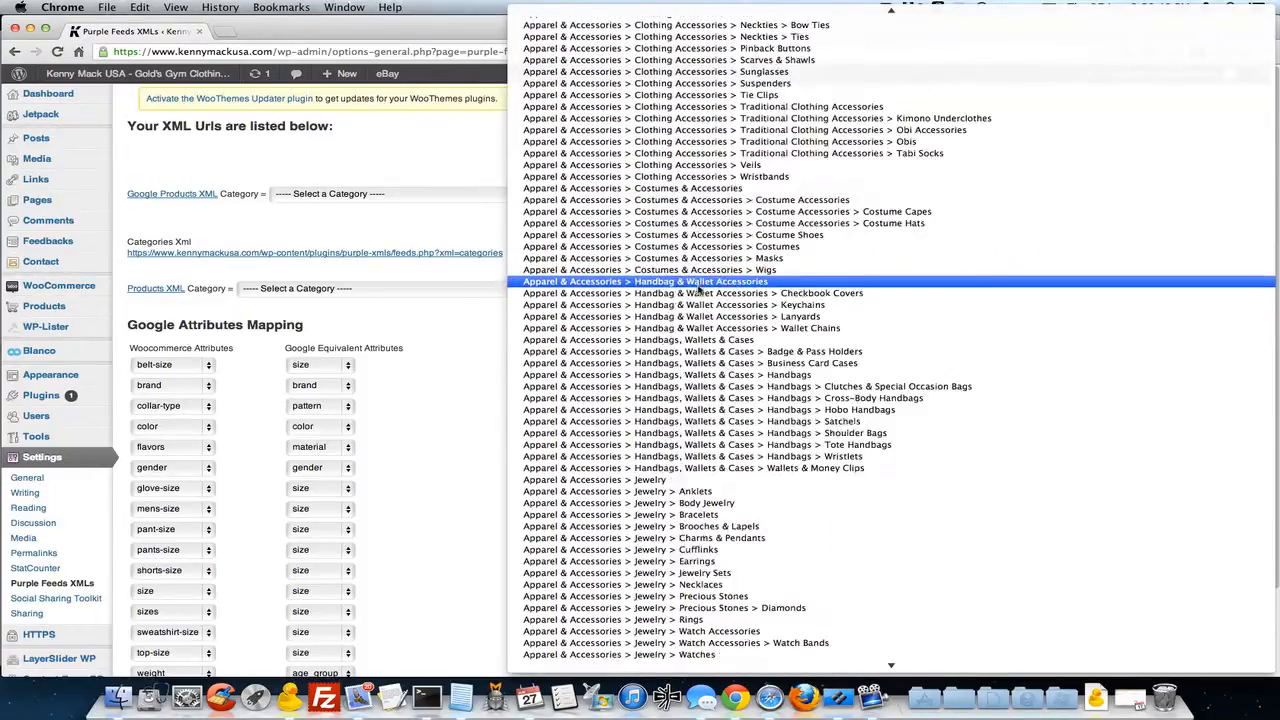
{"action": "scroll", "scroll_direction": "up", "scroll_amount": 3}
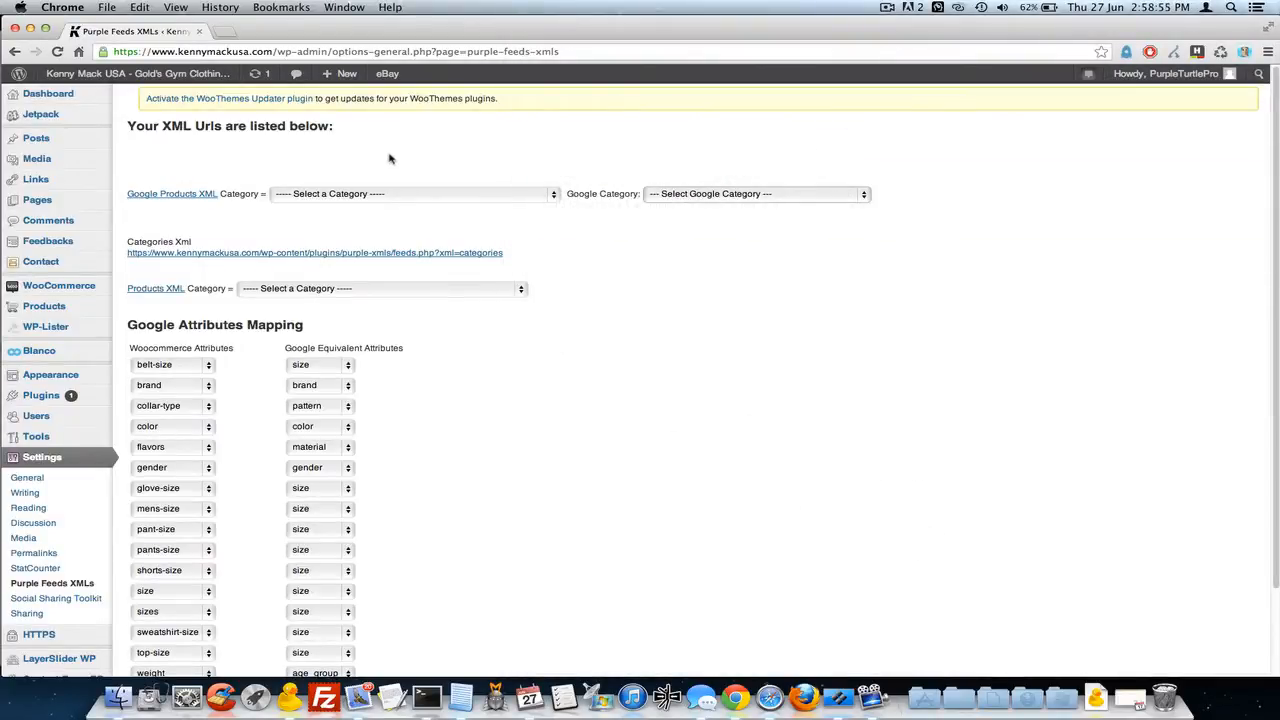
{"action": "left_click", "coordinate": [755, 194]}
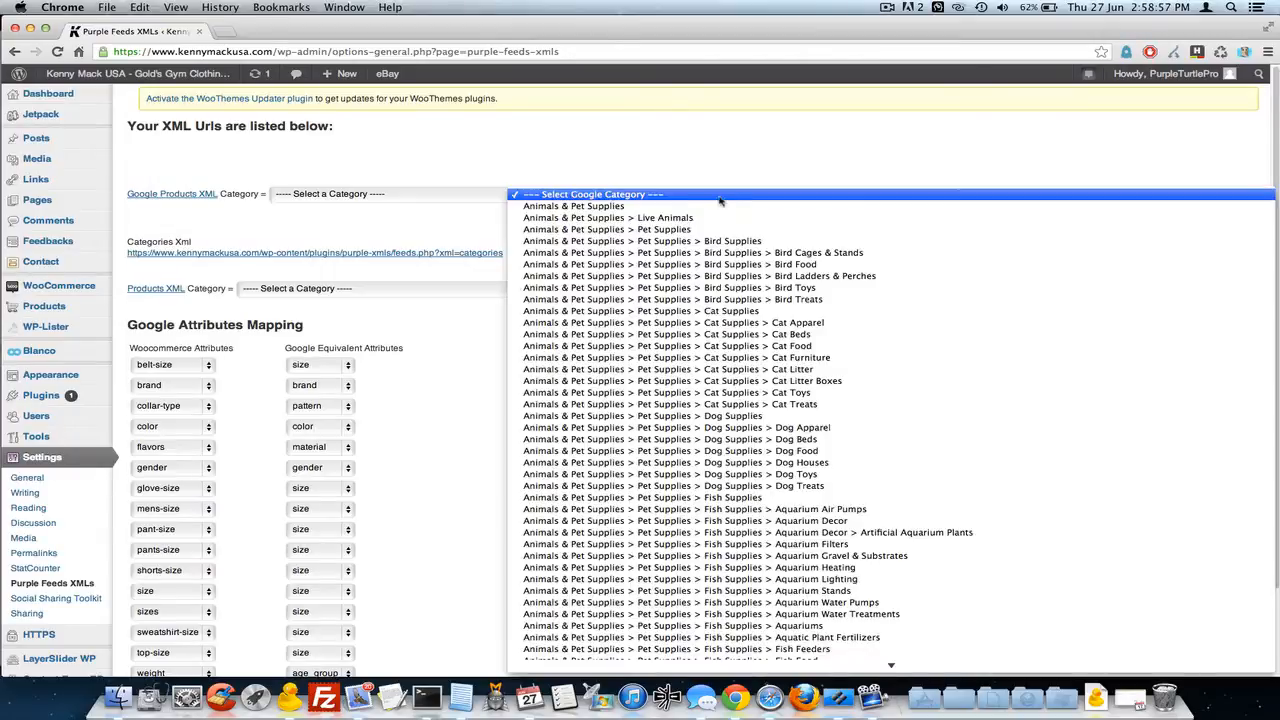
{"action": "left_click", "coordinate": [754, 193]}
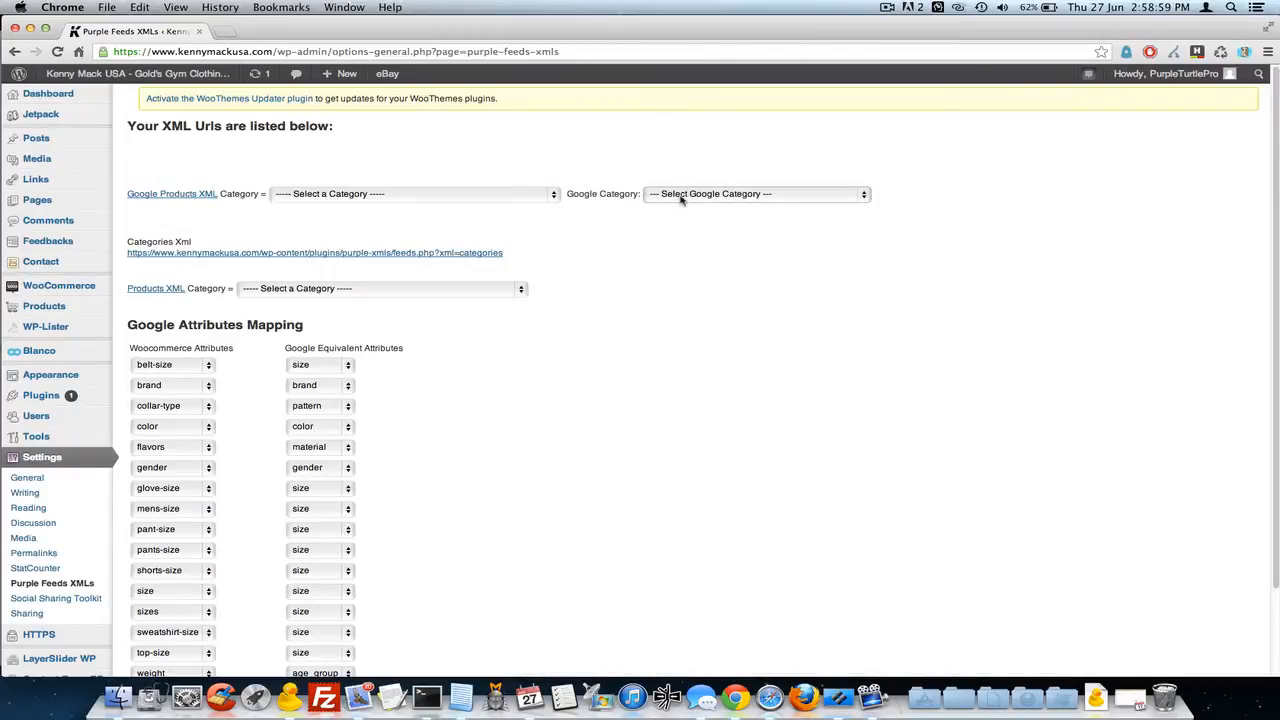
- Select Apparel & Accessories > Shoes as the feed's Google category
{"action": "left_click", "coordinate": [755, 193]}
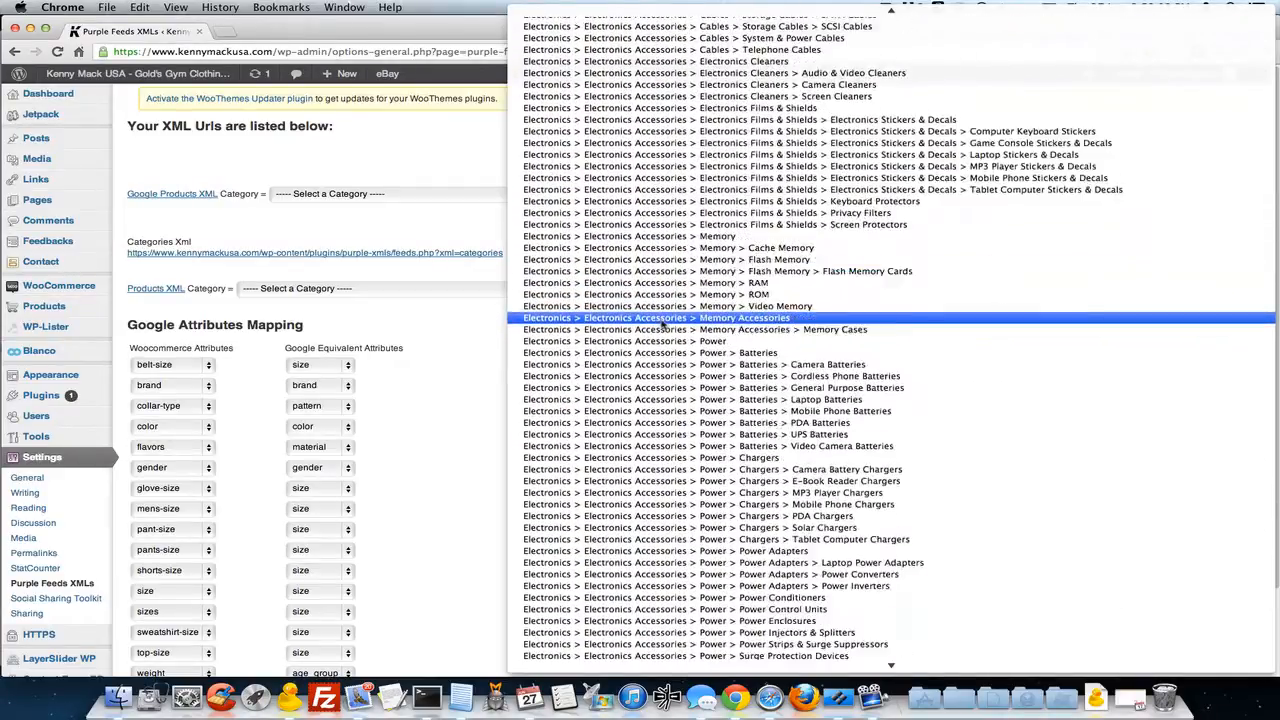
{"action": "scroll", "scroll_direction": "down", "scroll_amount": 3}
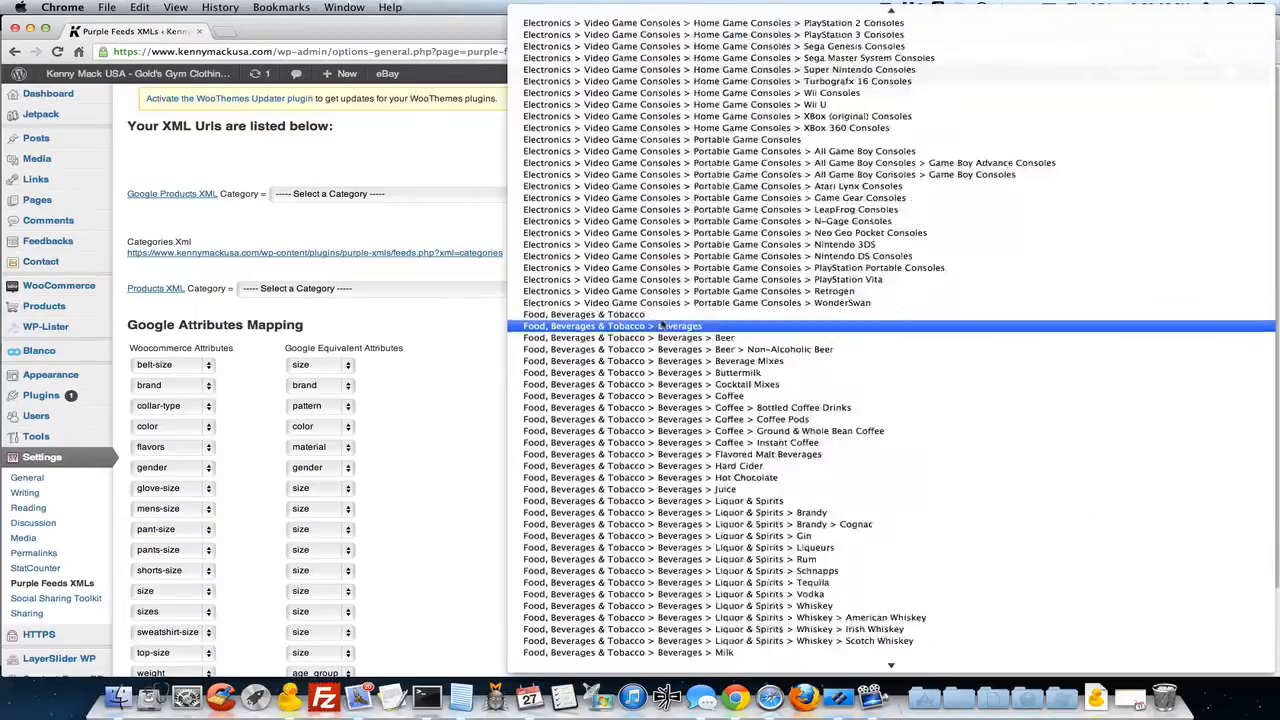
{"action": "scroll", "scroll_direction": "down", "scroll_amount": 3}
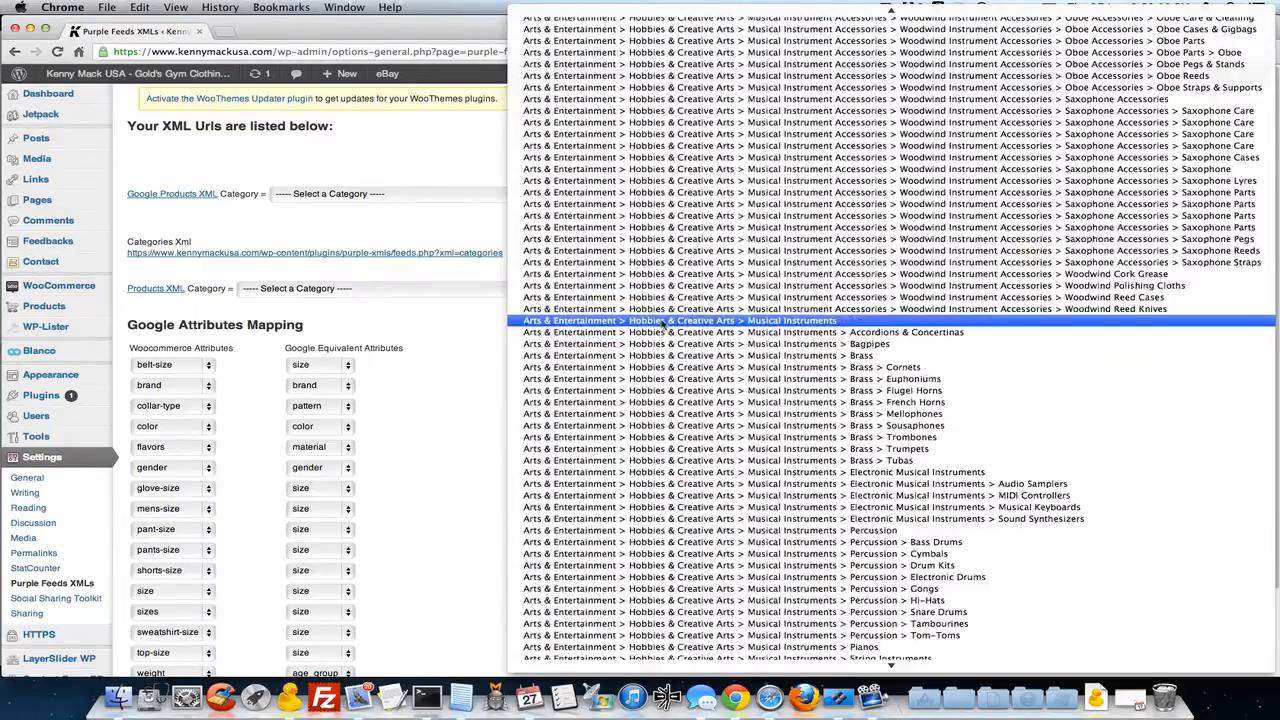
{"action": "scroll", "scroll_direction": "up", "scroll_amount": 3}
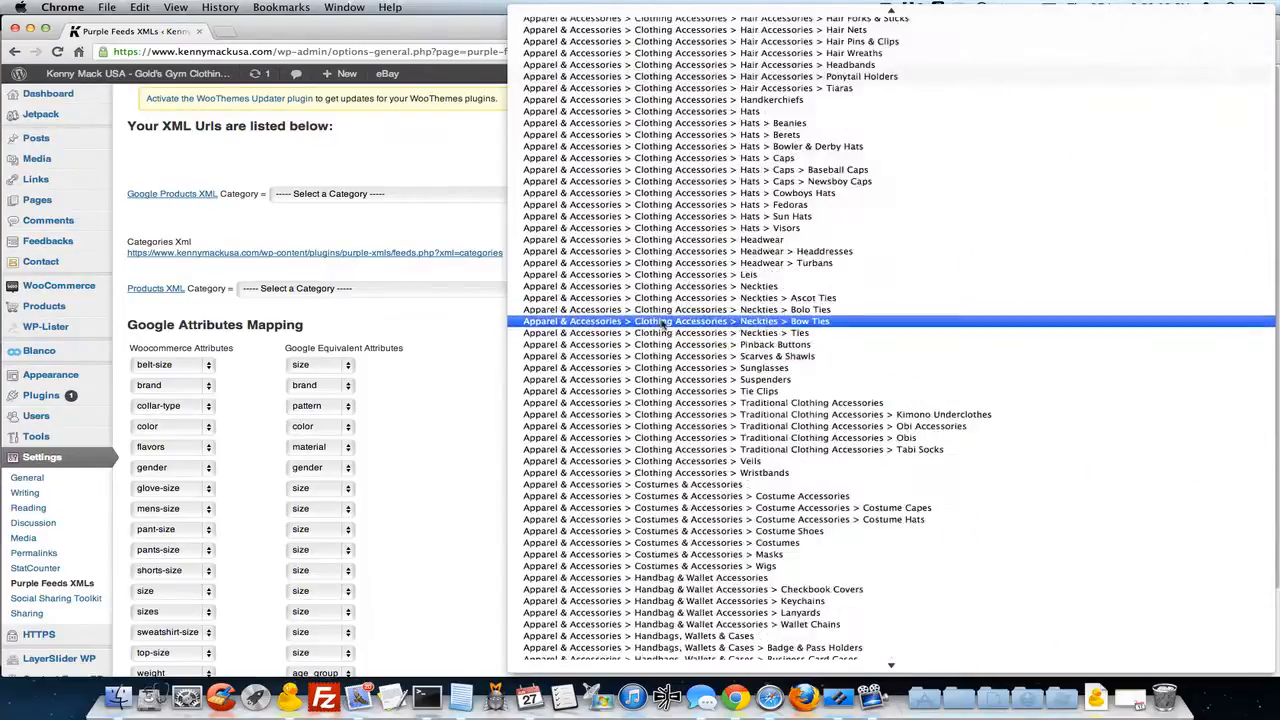
{"action": "scroll", "scroll_direction": "down", "scroll_amount": 3}
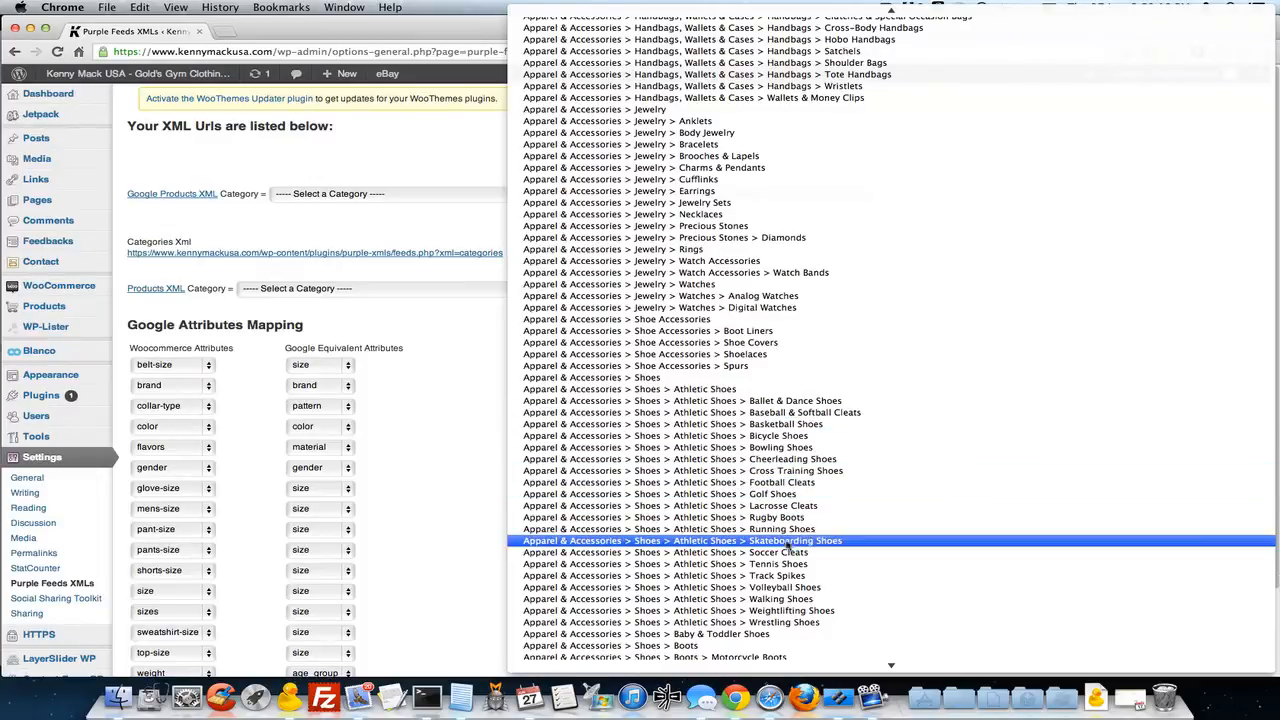
{"action": "left_click", "coordinate": [591, 377]}
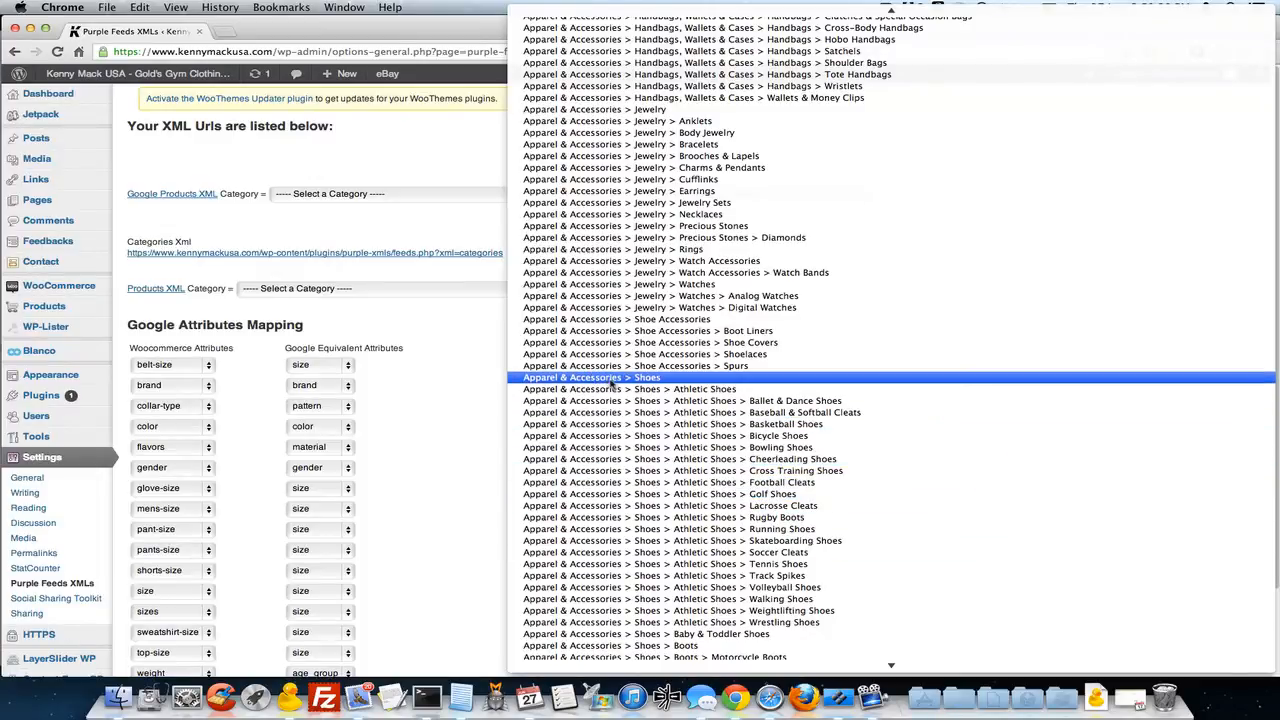
{"action": "left_click", "coordinate": [590, 377]}
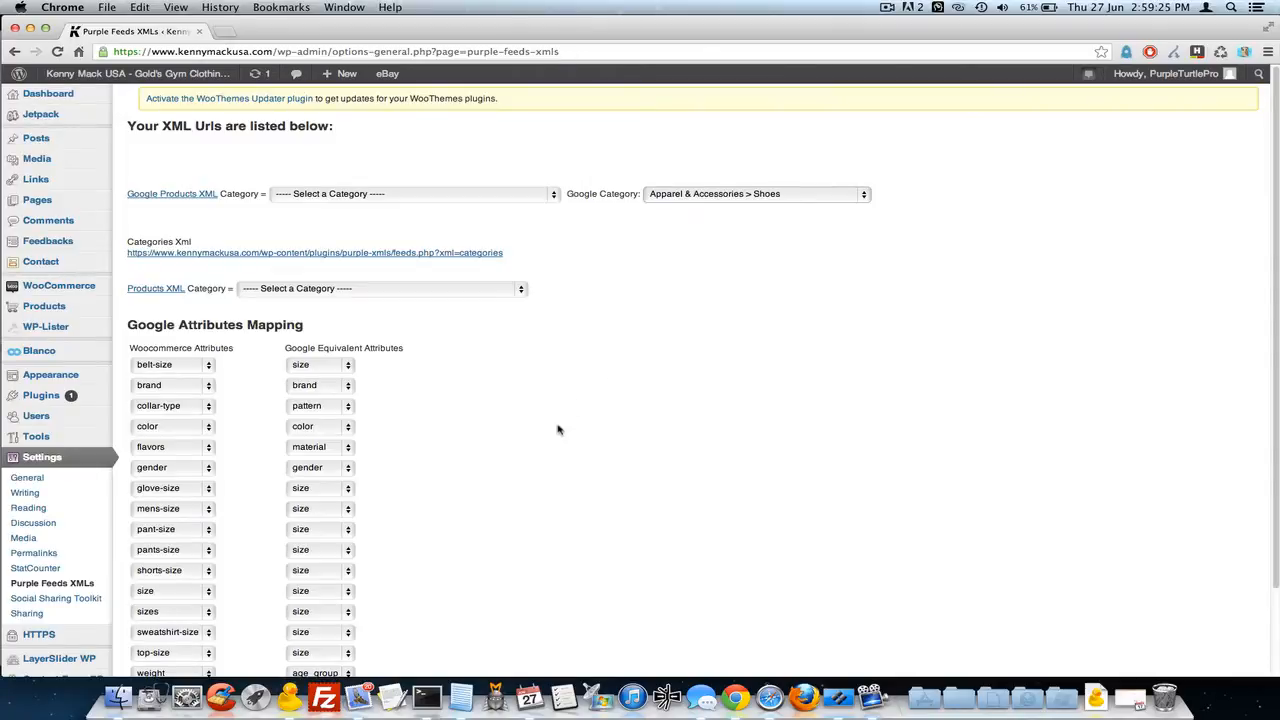
- Set the feed's store category to Women's Clothing (44)
{"action": "scroll", "scroll_direction": "down", "scroll_amount": 3}
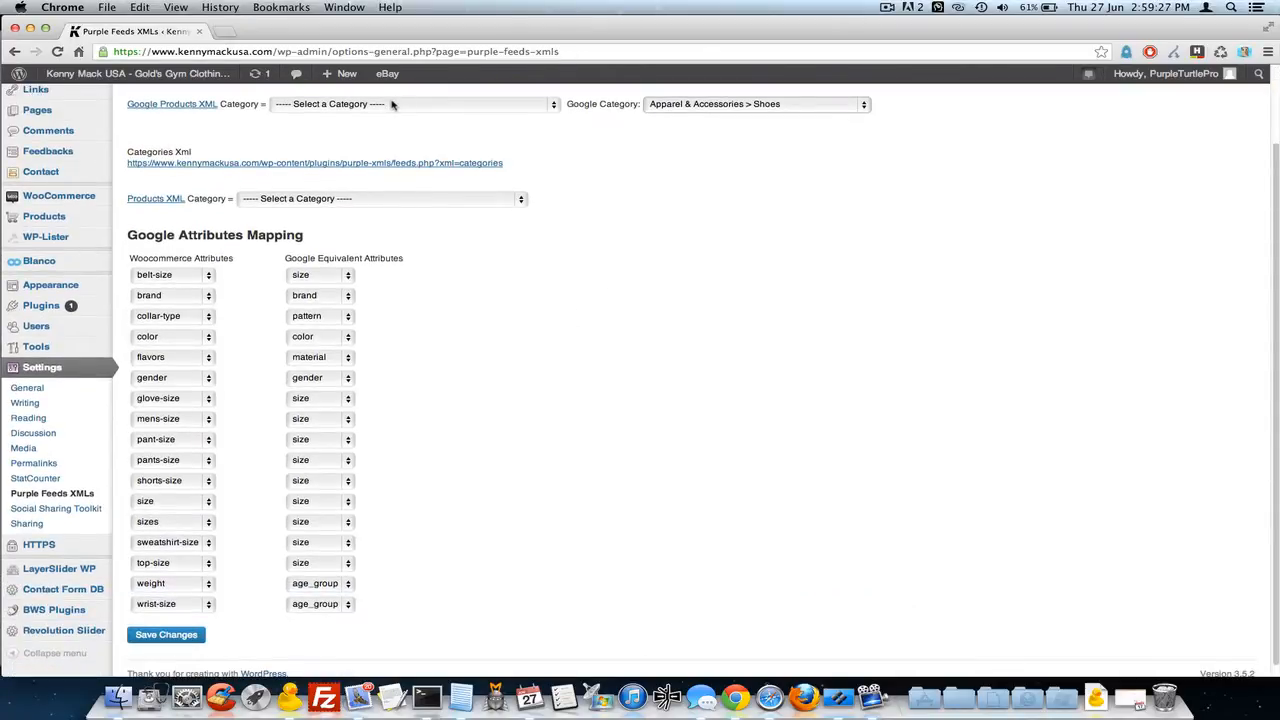
{"action": "left_click", "coordinate": [410, 104]}
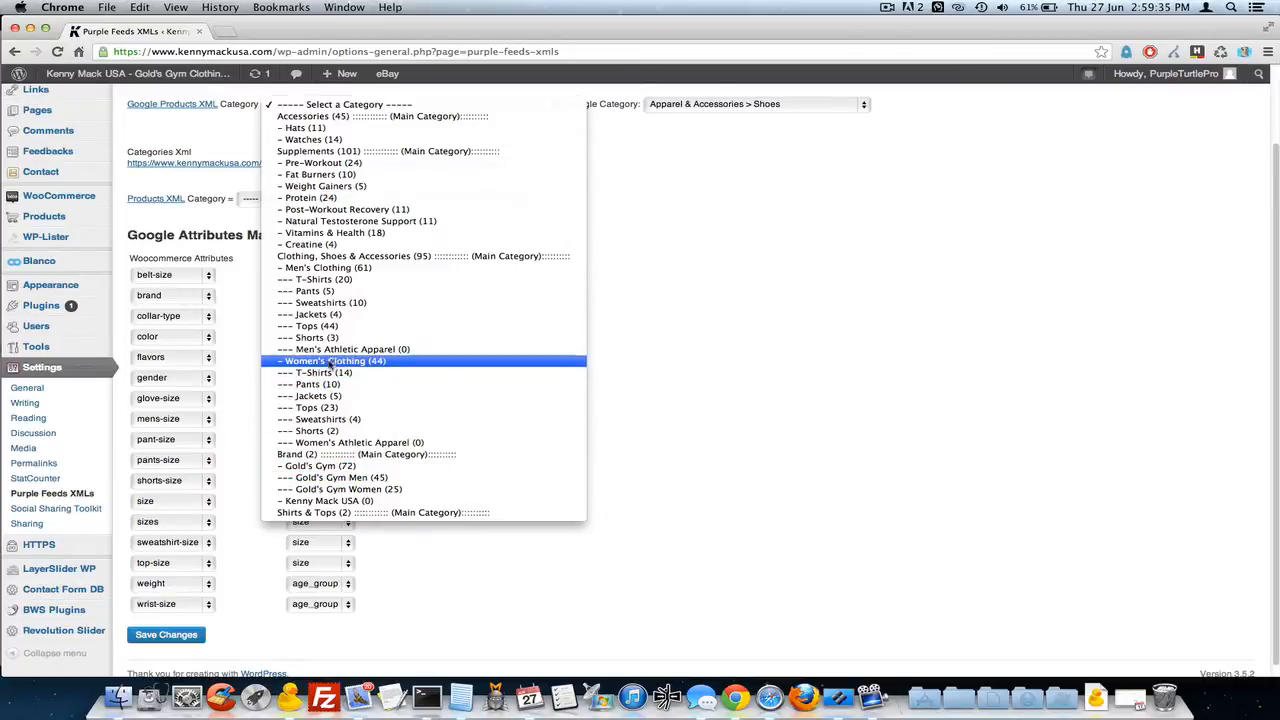
{"action": "left_click", "coordinate": [313, 372]}
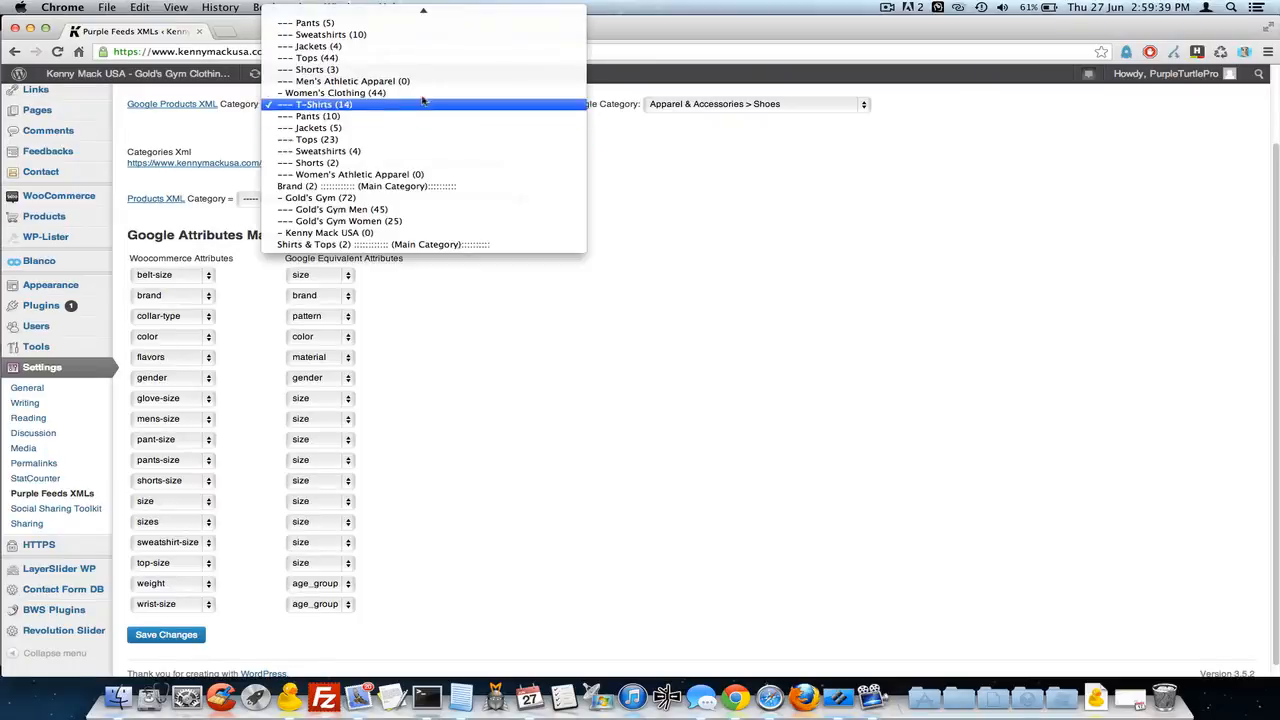
{"action": "left_click", "coordinate": [334, 92]}
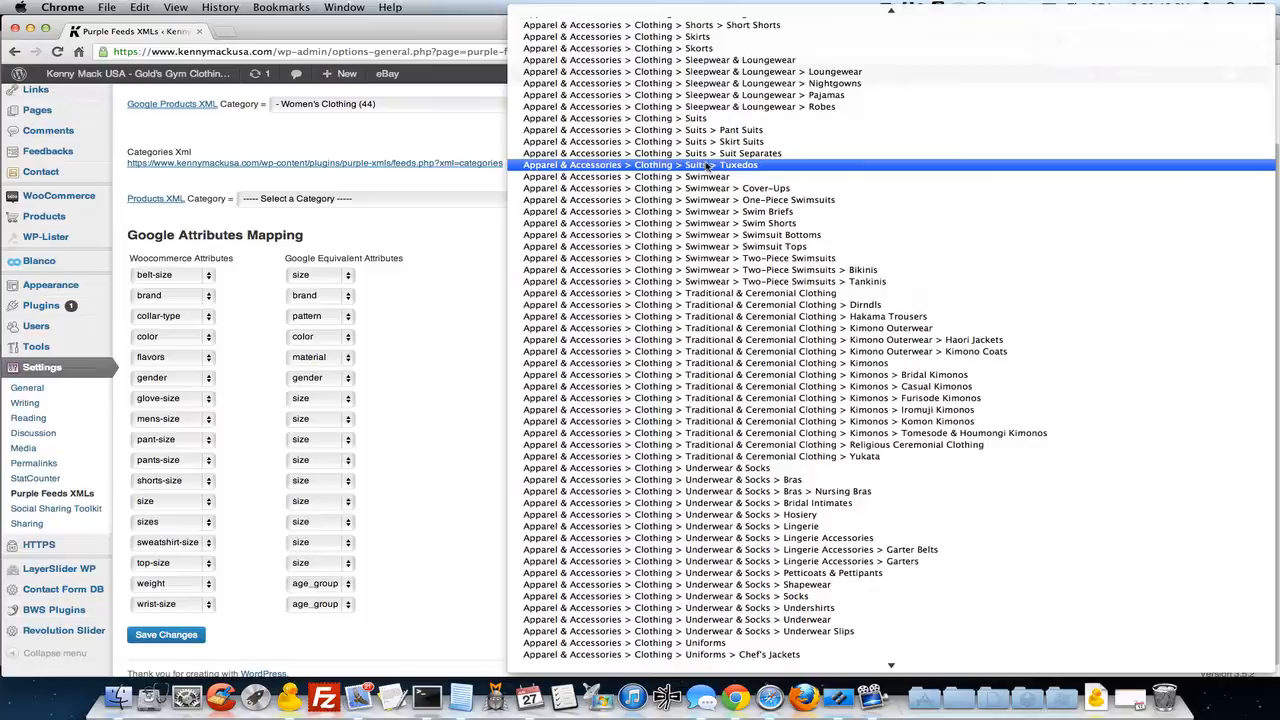
- Map the feed to Google category Apparel & Accessories > Clothing
{"action": "scroll", "scroll_direction": "up", "scroll_amount": 3}
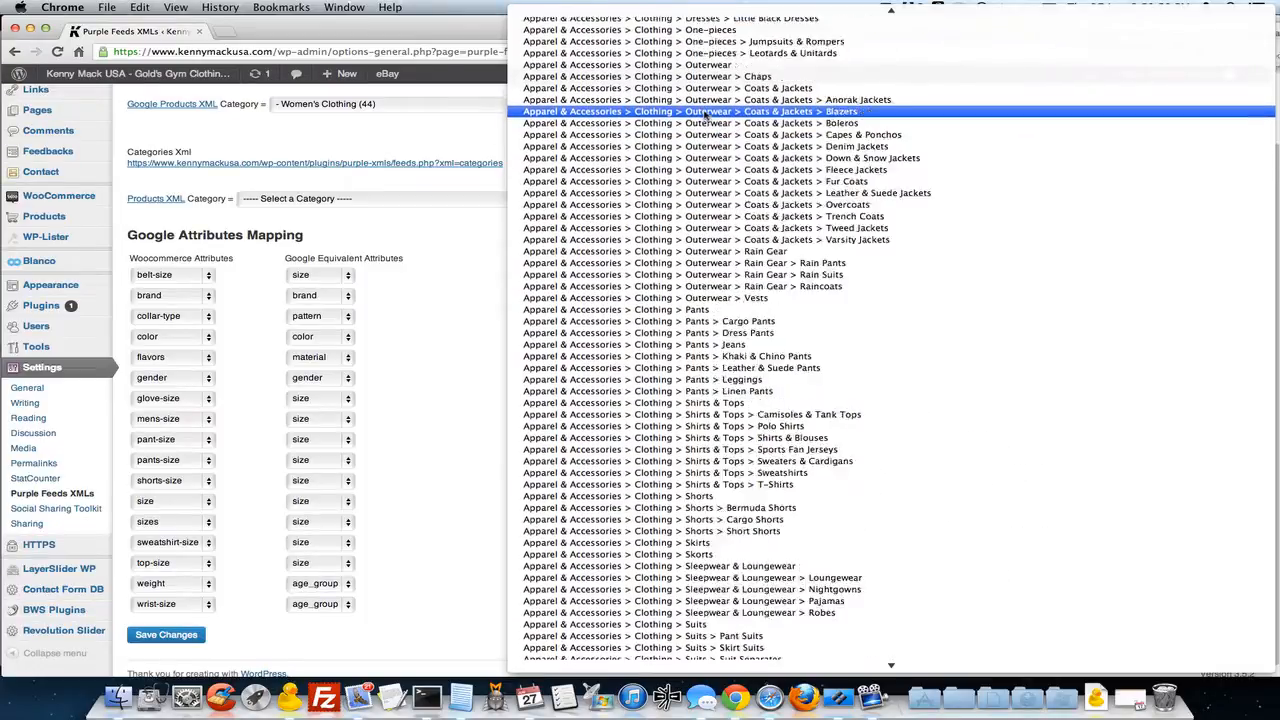
{"action": "scroll", "scroll_direction": "up", "scroll_amount": 3}
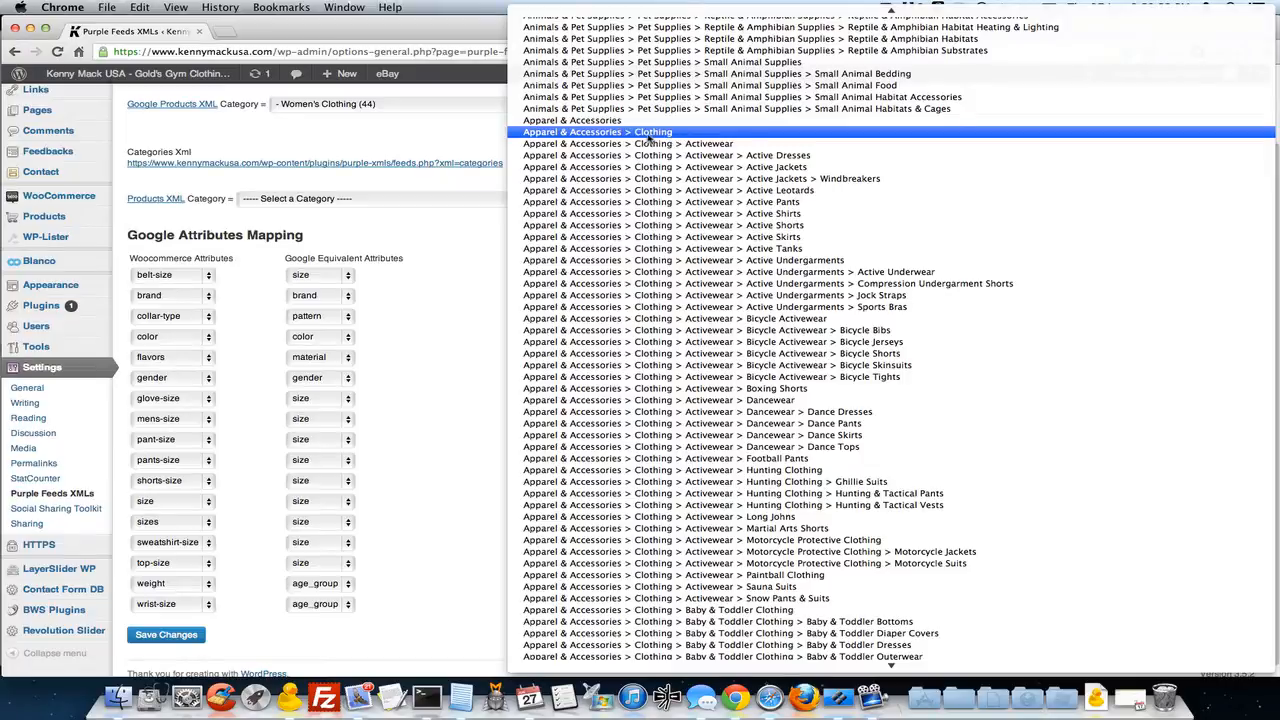
{"action": "left_click", "coordinate": [597, 131]}
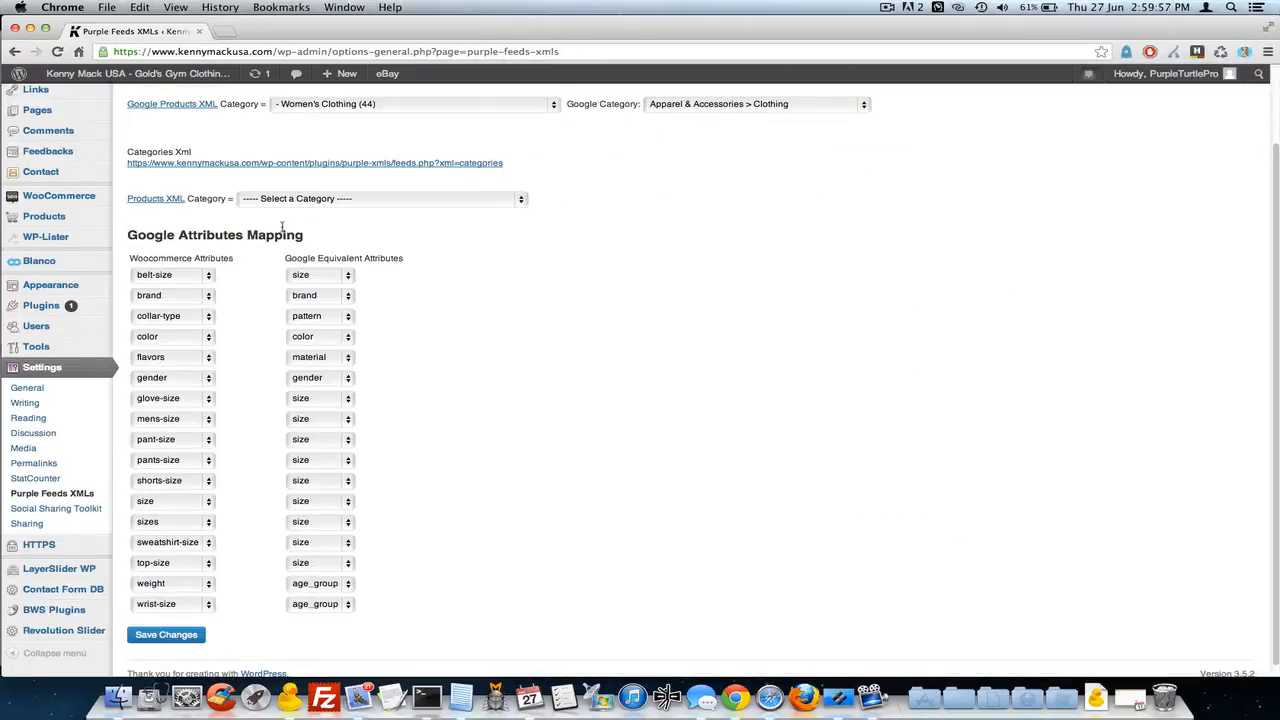
{"action": "mouse_move", "coordinate": [172, 347]}
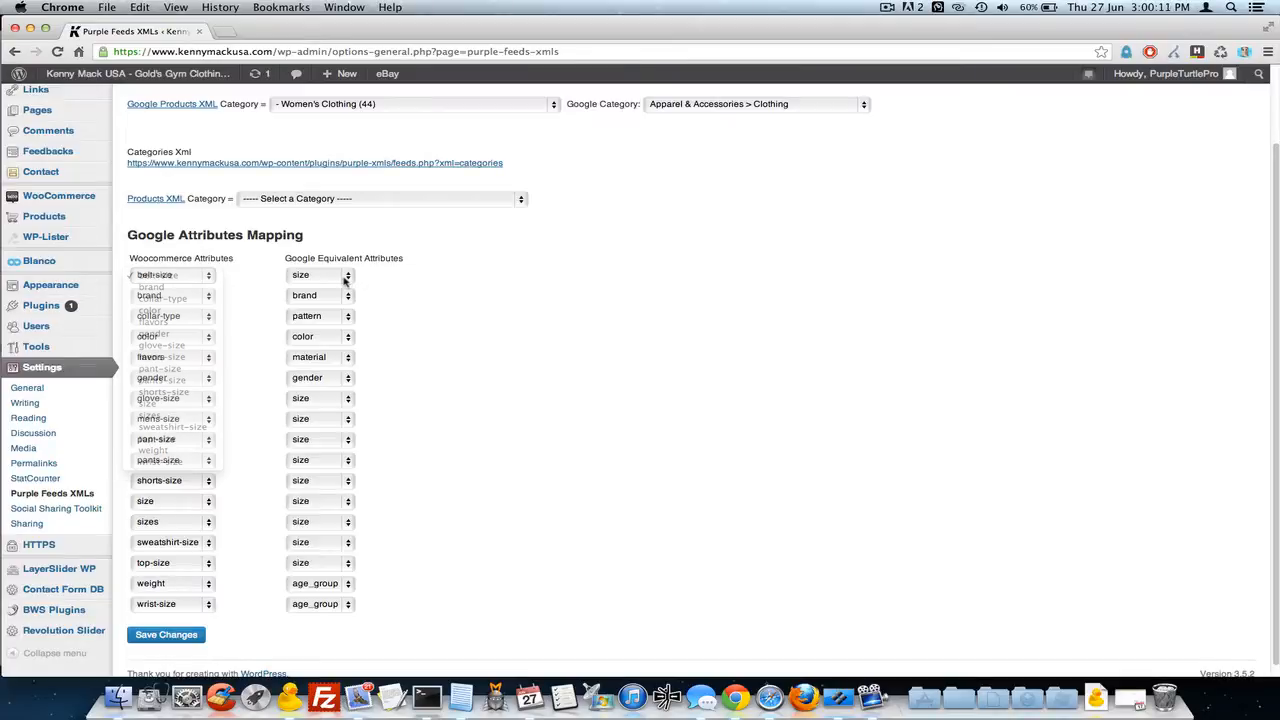
{"action": "left_click", "coordinate": [320, 275]}
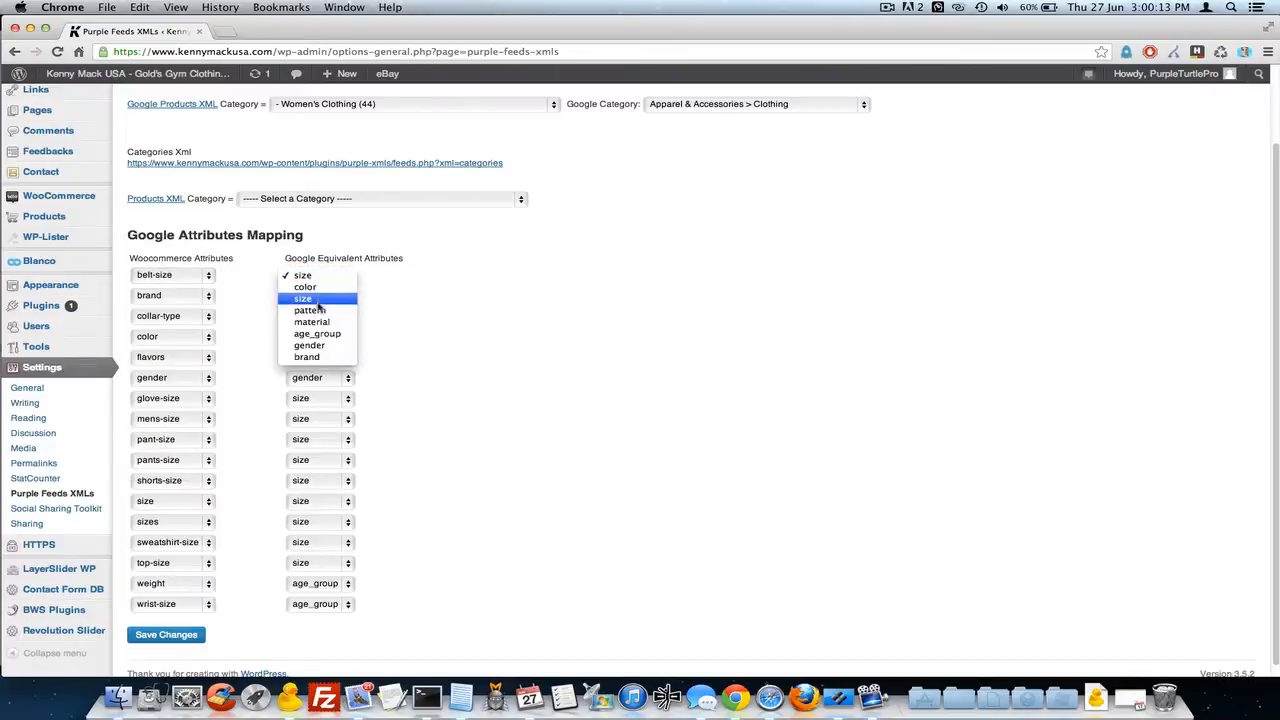
{"action": "mouse_move", "coordinate": [312, 321]}
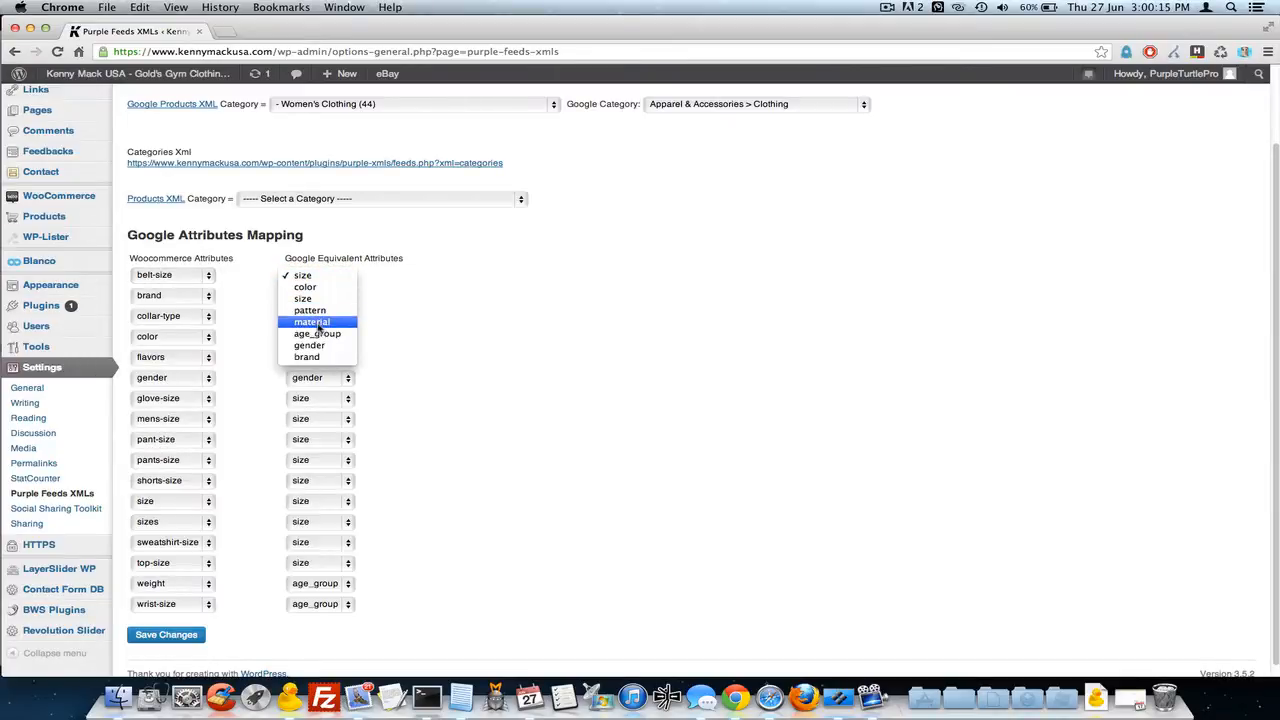
{"action": "mouse_move", "coordinate": [309, 345]}
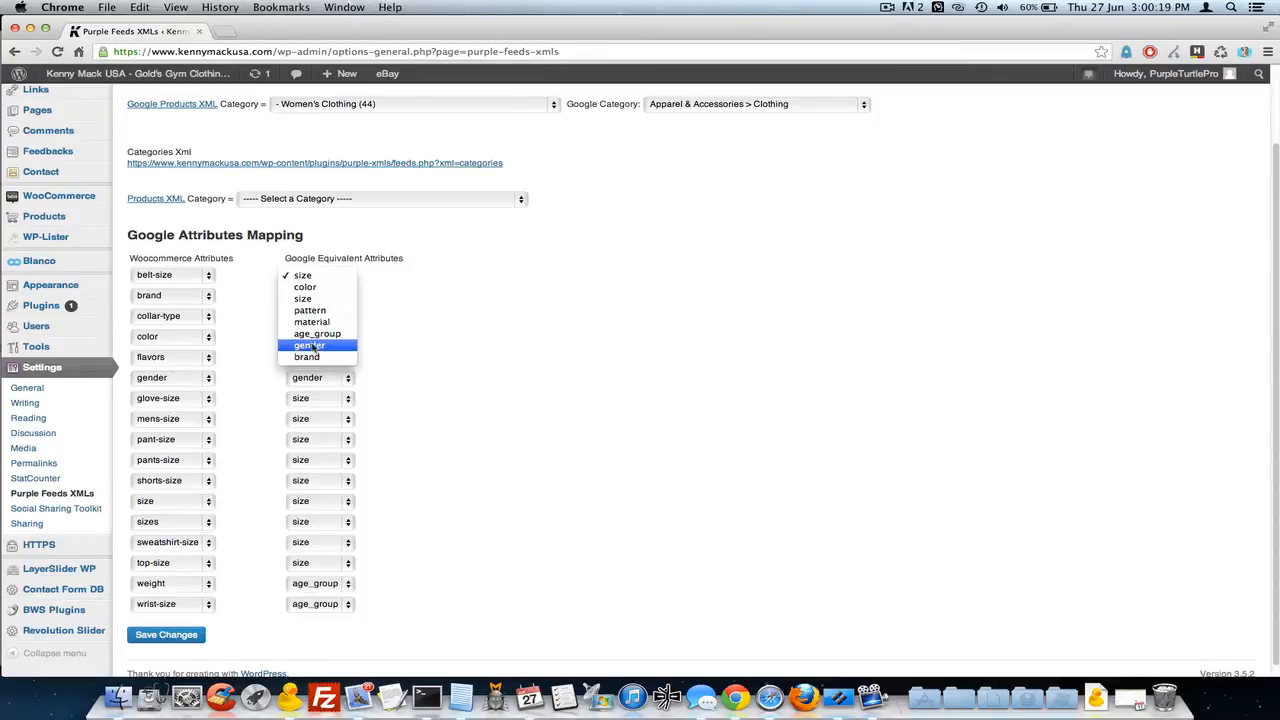
{"action": "mouse_move", "coordinate": [317, 333]}
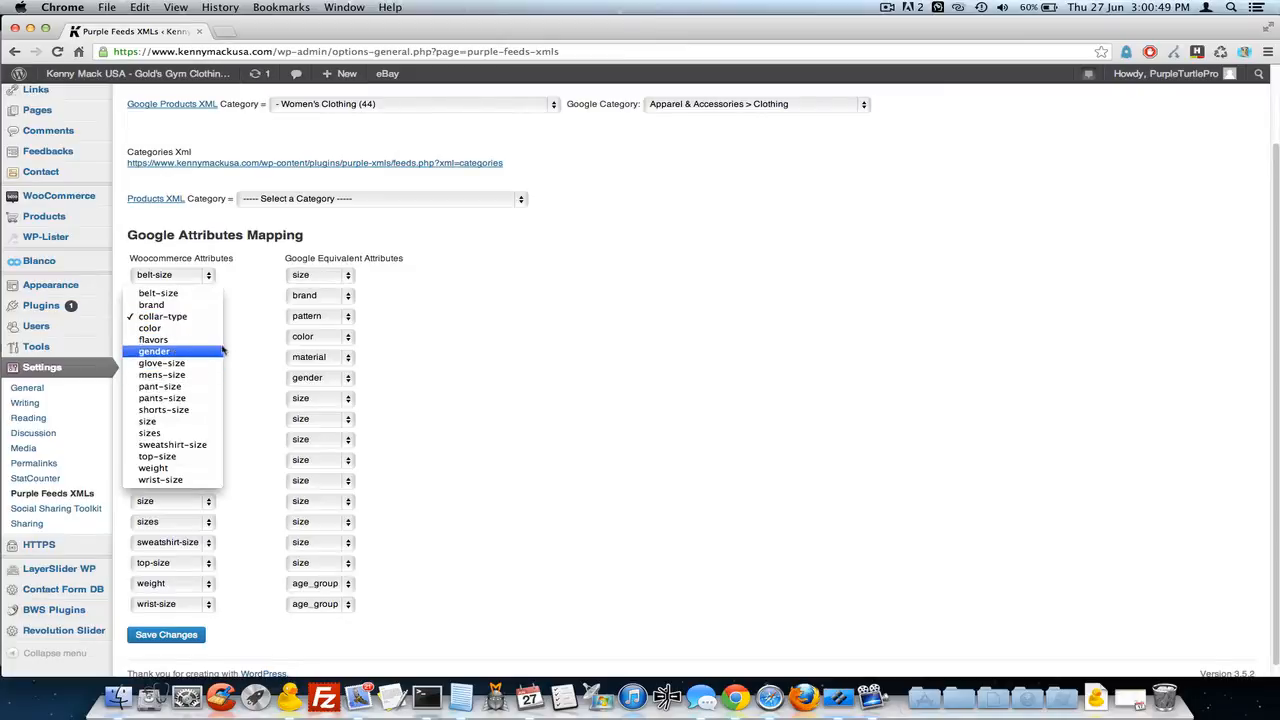
{"action": "mouse_move", "coordinate": [255, 327]}
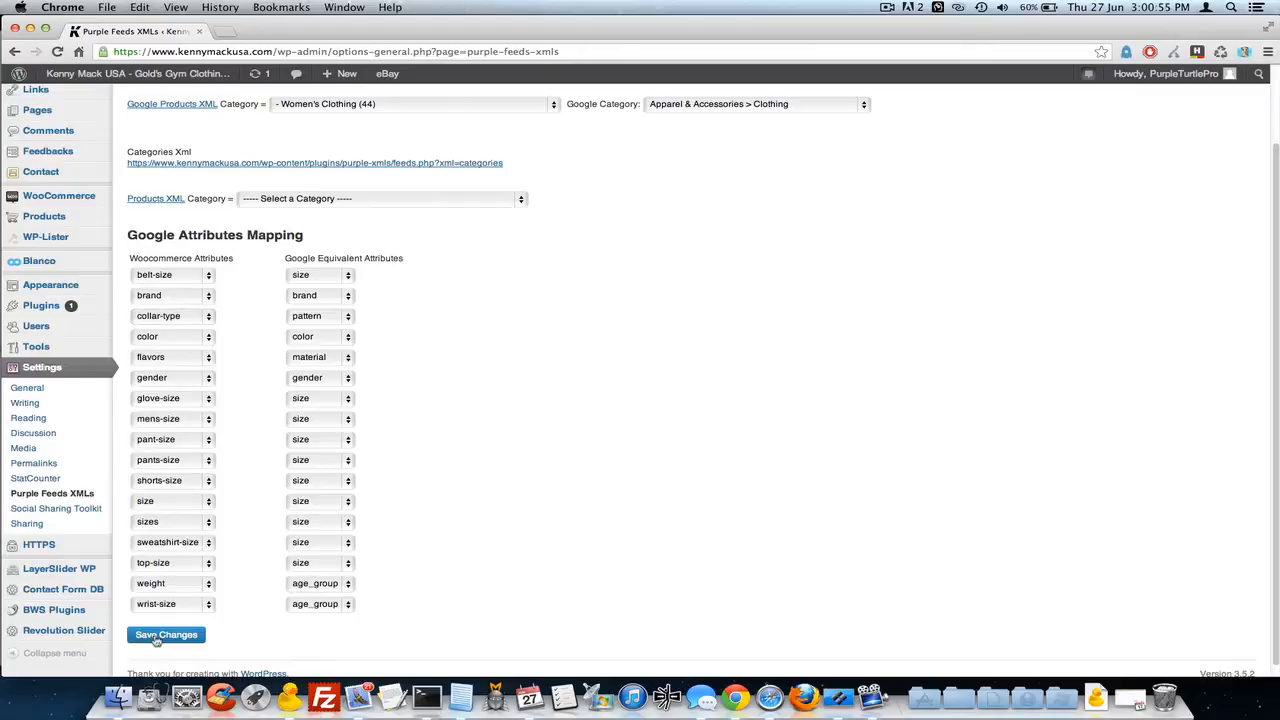
- Save the attribute mappings, dismiss the saved notice, and generate the Google Products XML feed
{"action": "left_click", "coordinate": [166, 634]}
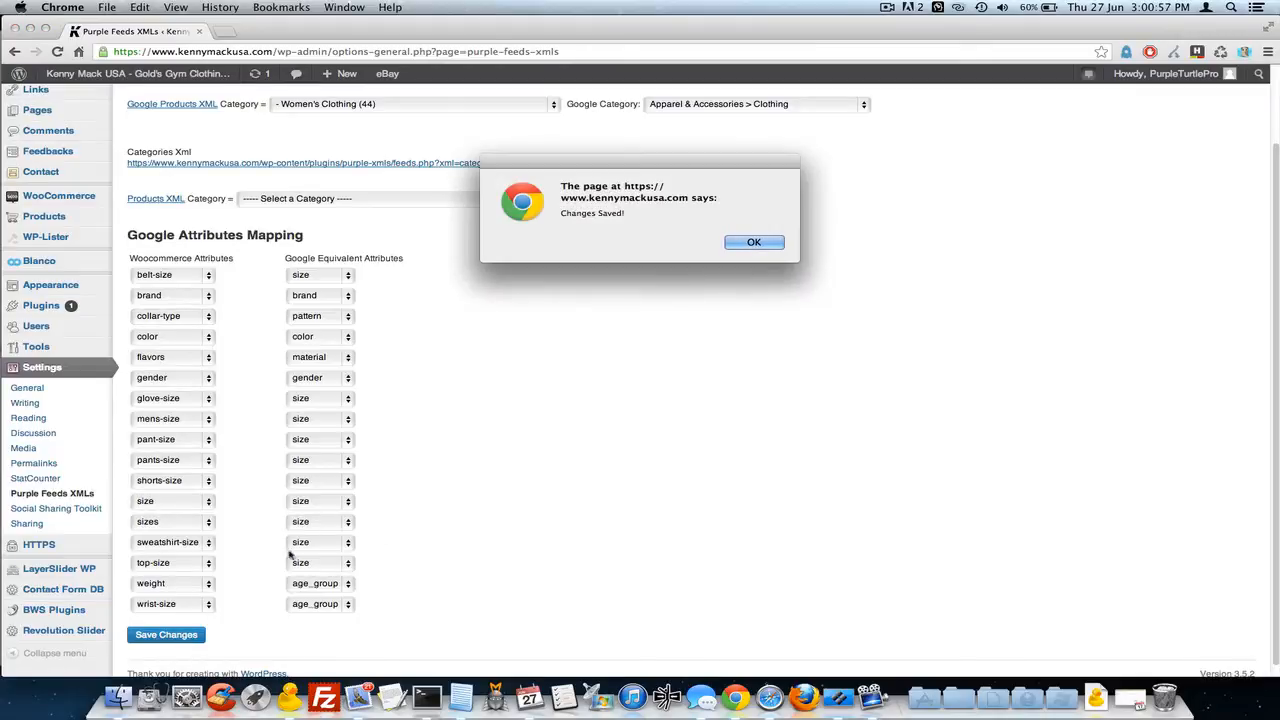
{"action": "left_click", "coordinate": [754, 242]}
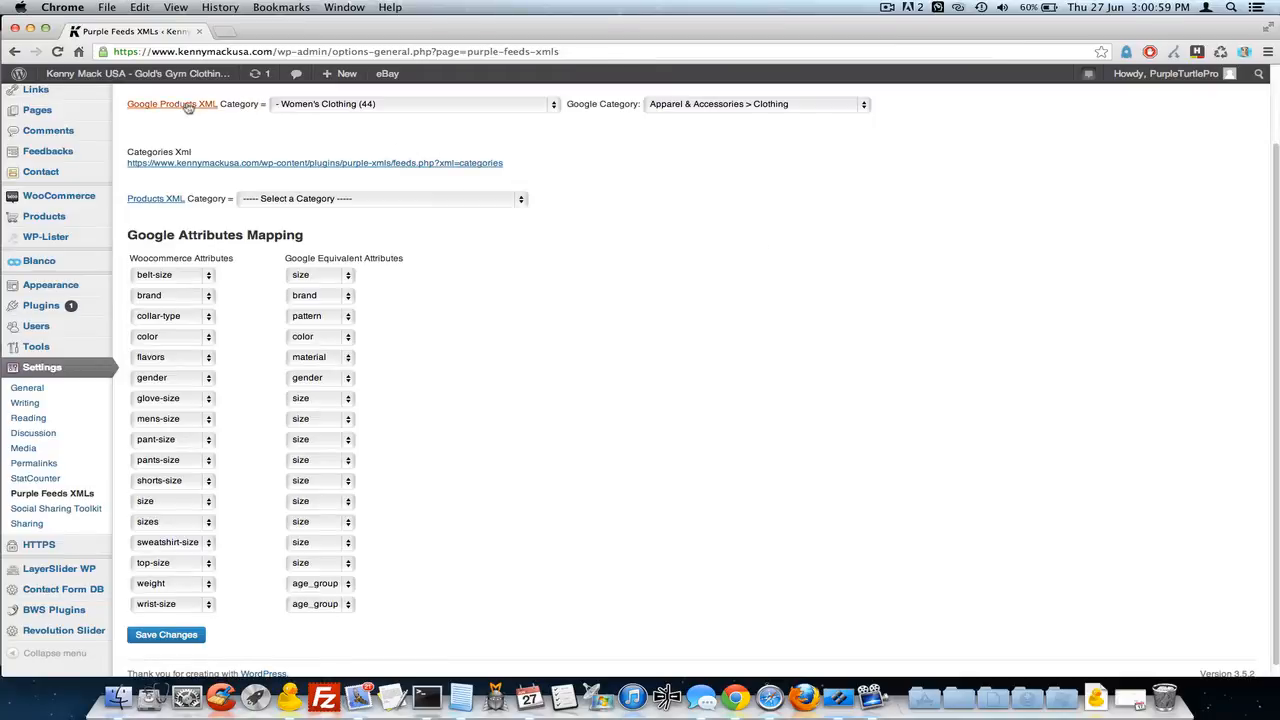
{"action": "left_click", "coordinate": [171, 103]}
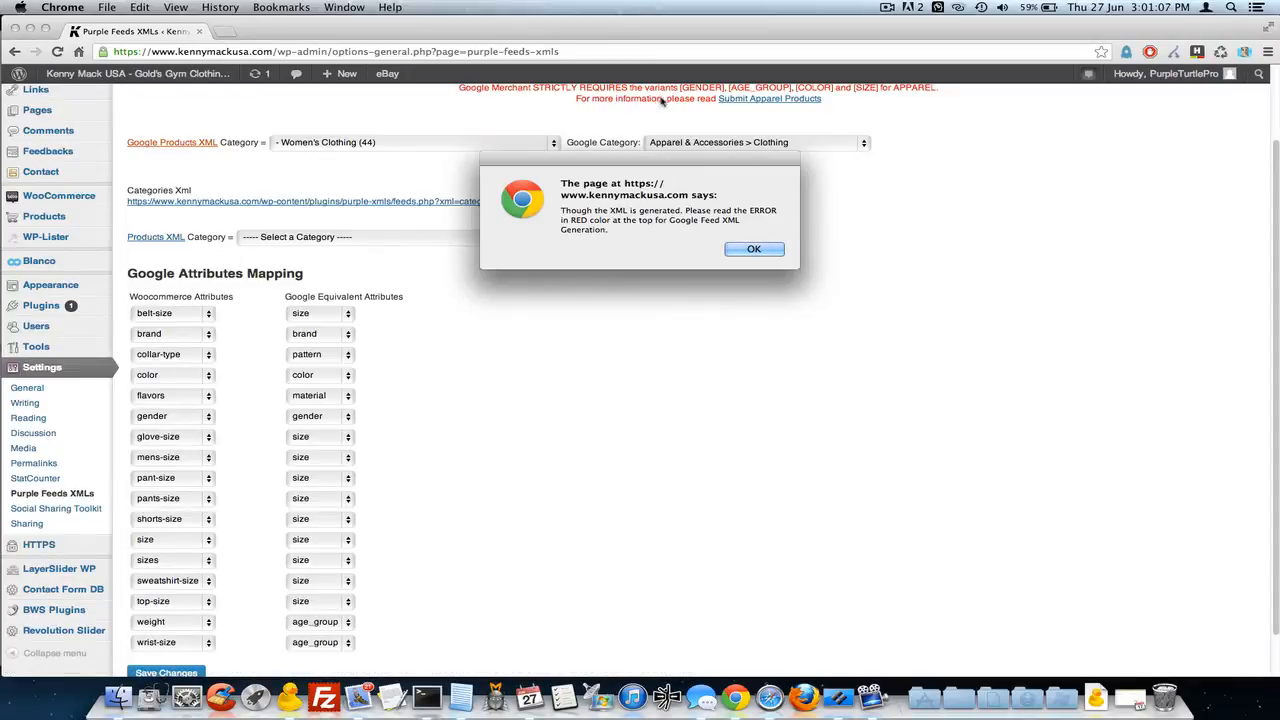
{"action": "mouse_move", "coordinate": [855, 100]}
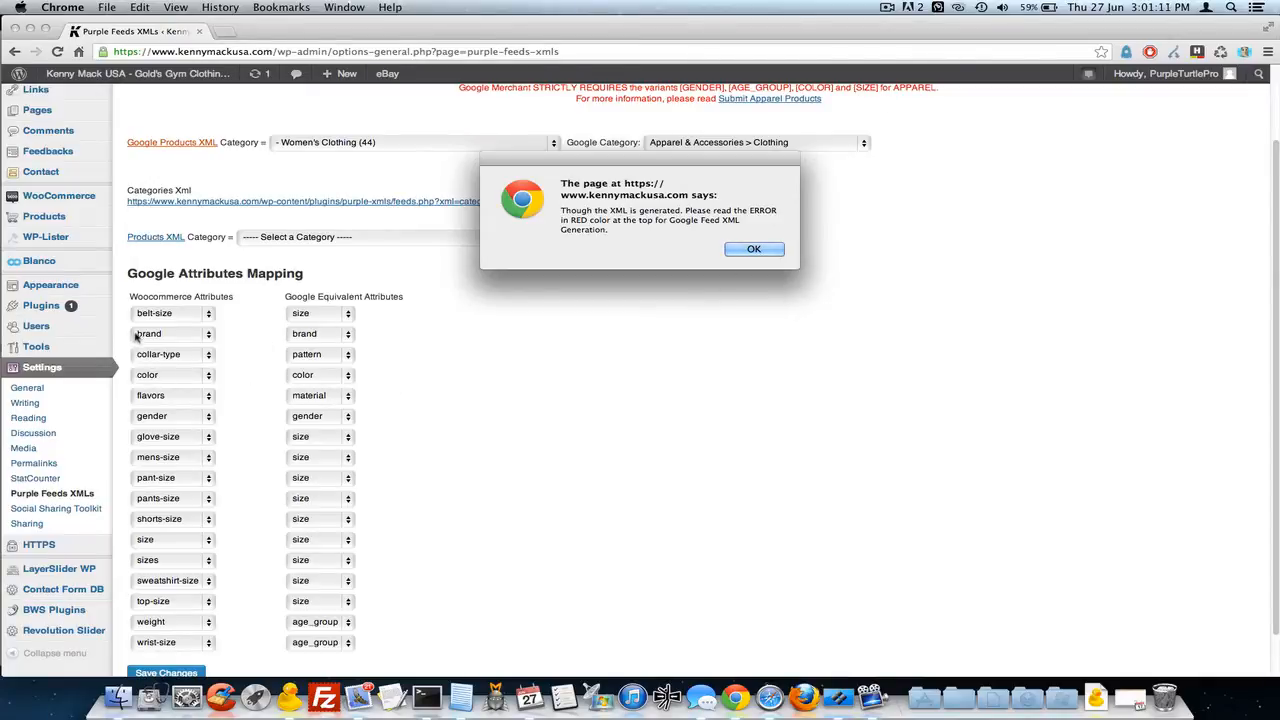
{"action": "mouse_move", "coordinate": [300, 300]}
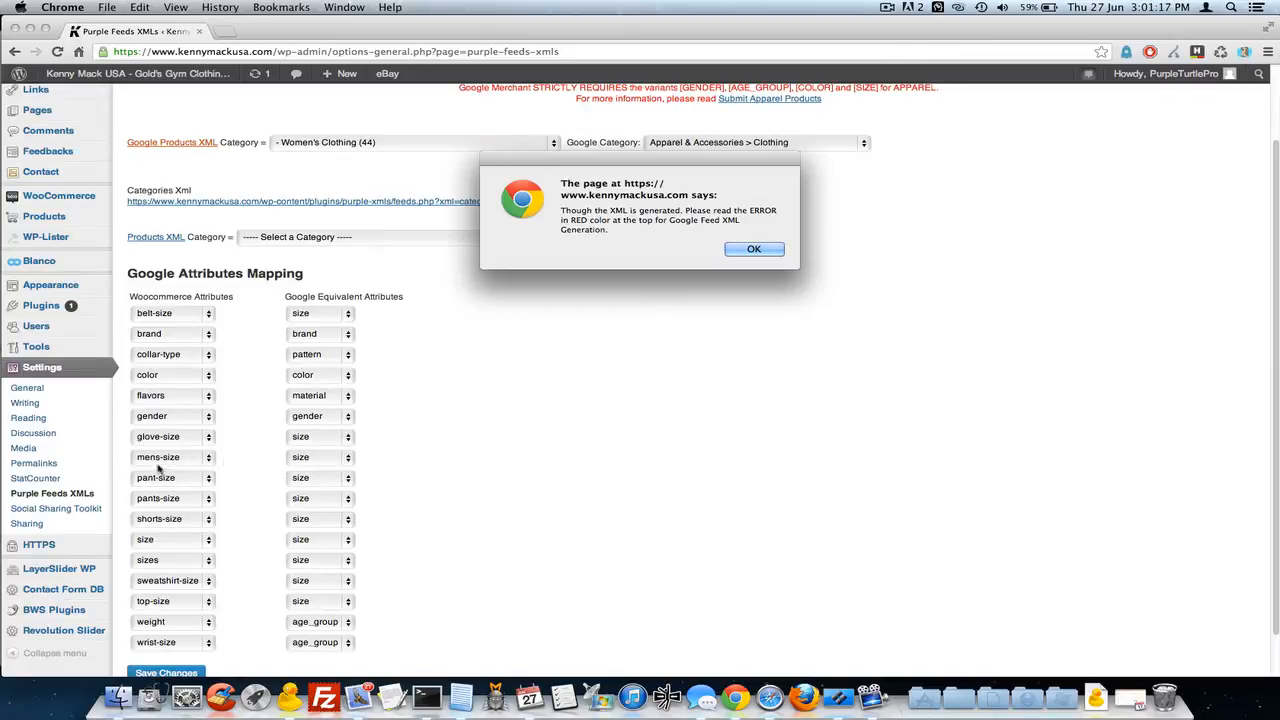
{"action": "mouse_move", "coordinate": [330, 480]}
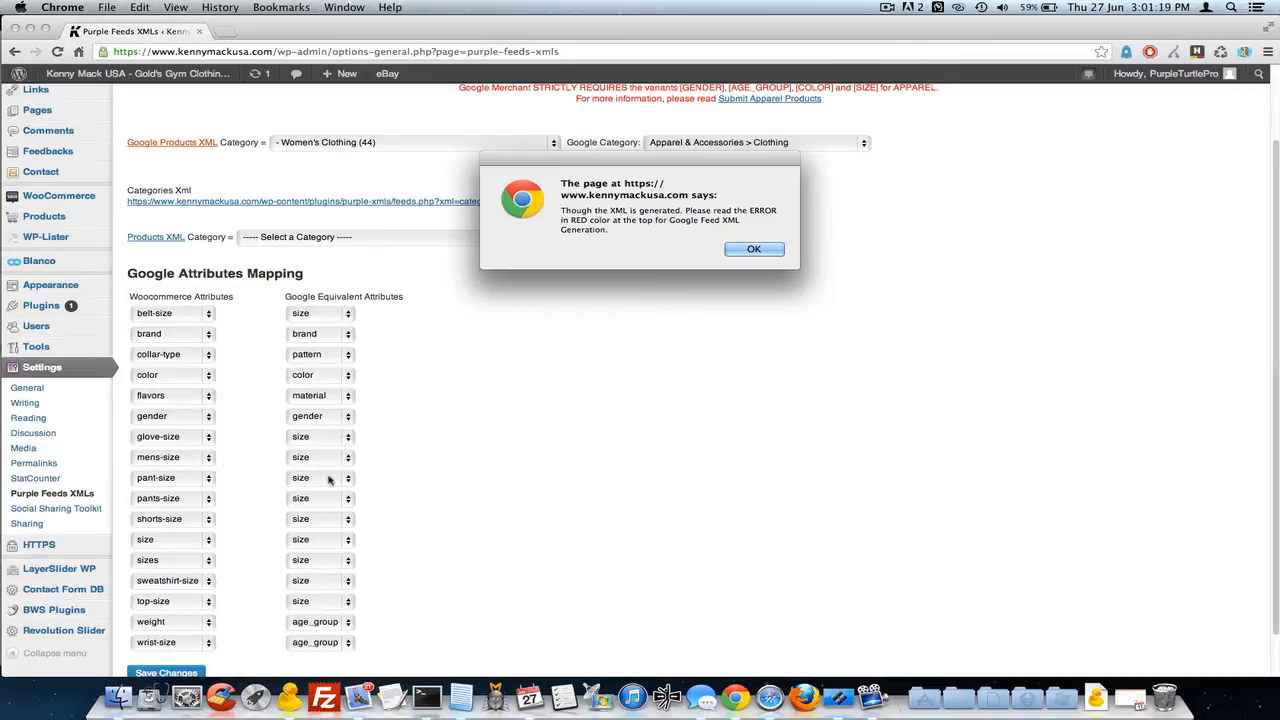
{"action": "mouse_move", "coordinate": [320, 513]}
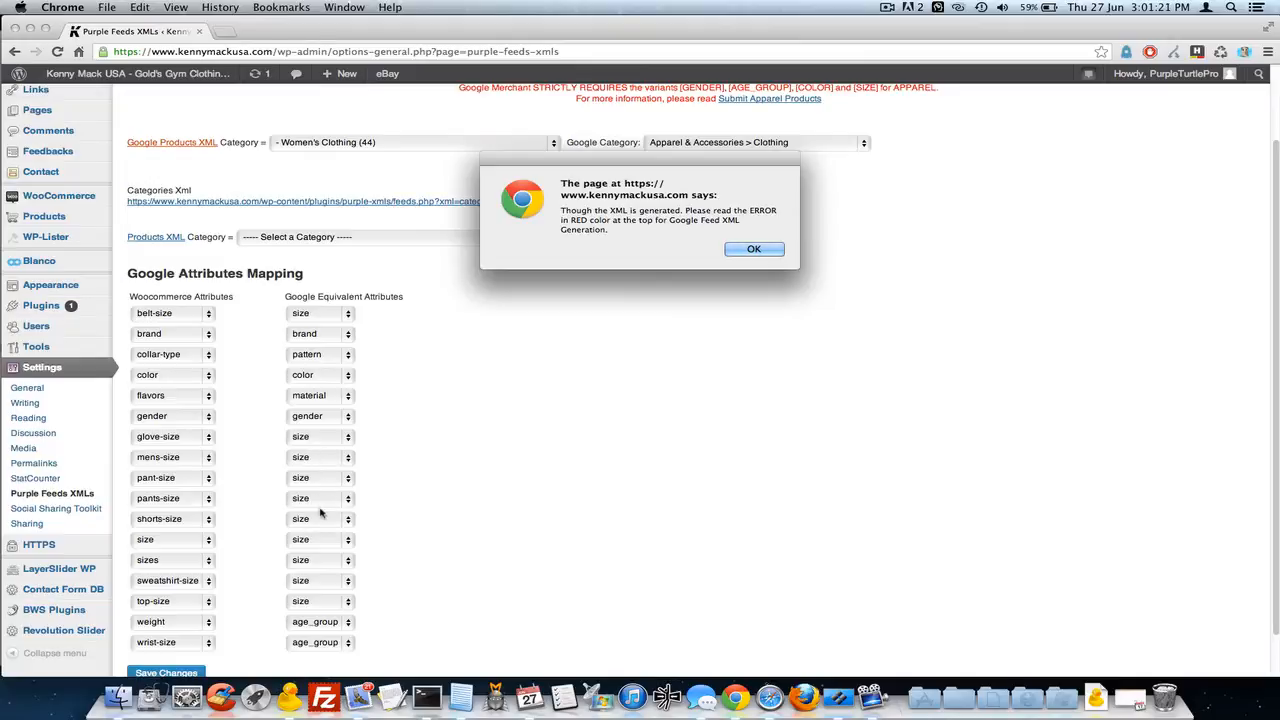
{"action": "mouse_move", "coordinate": [167, 559]}
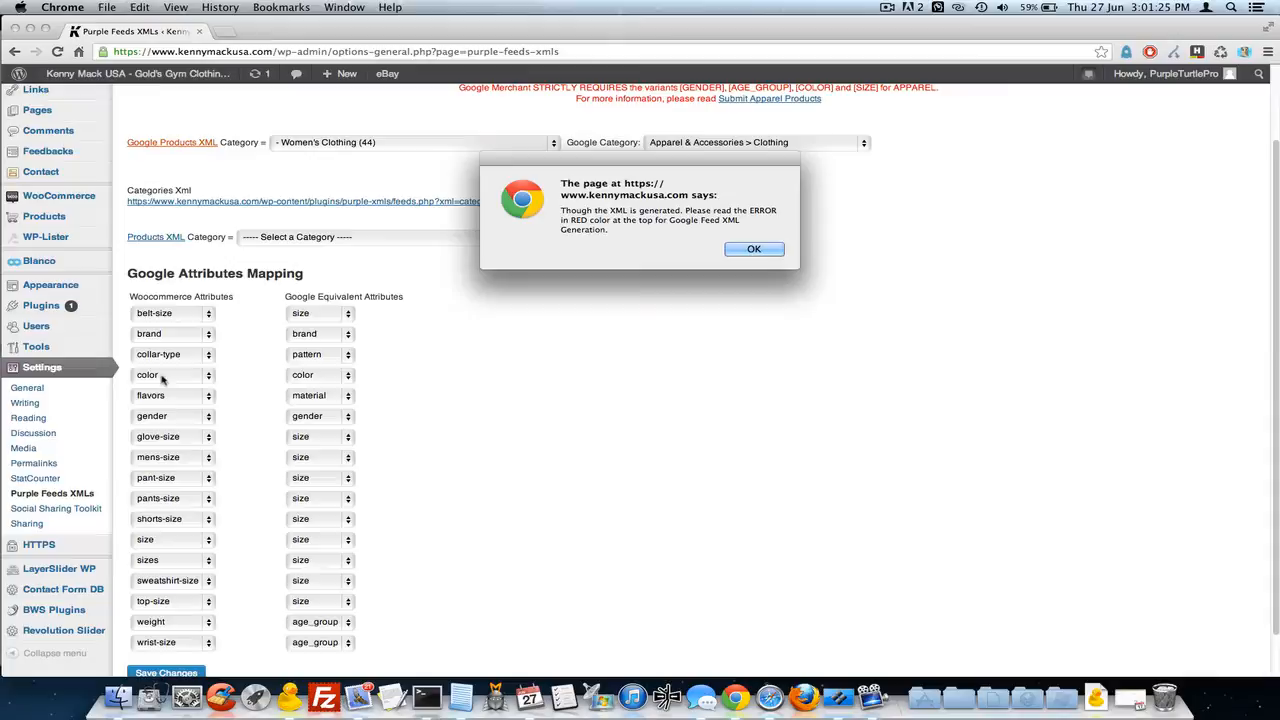
{"action": "mouse_move", "coordinate": [165, 388]}
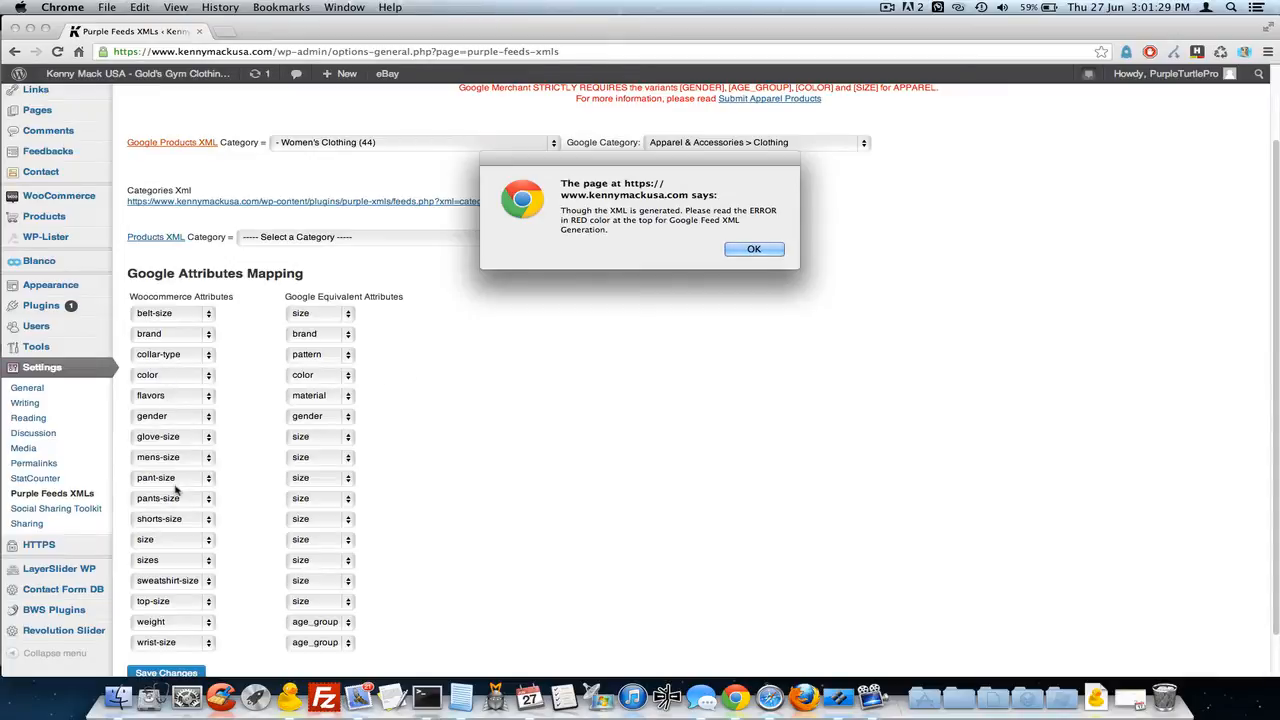
{"action": "mouse_move", "coordinate": [340, 550]}
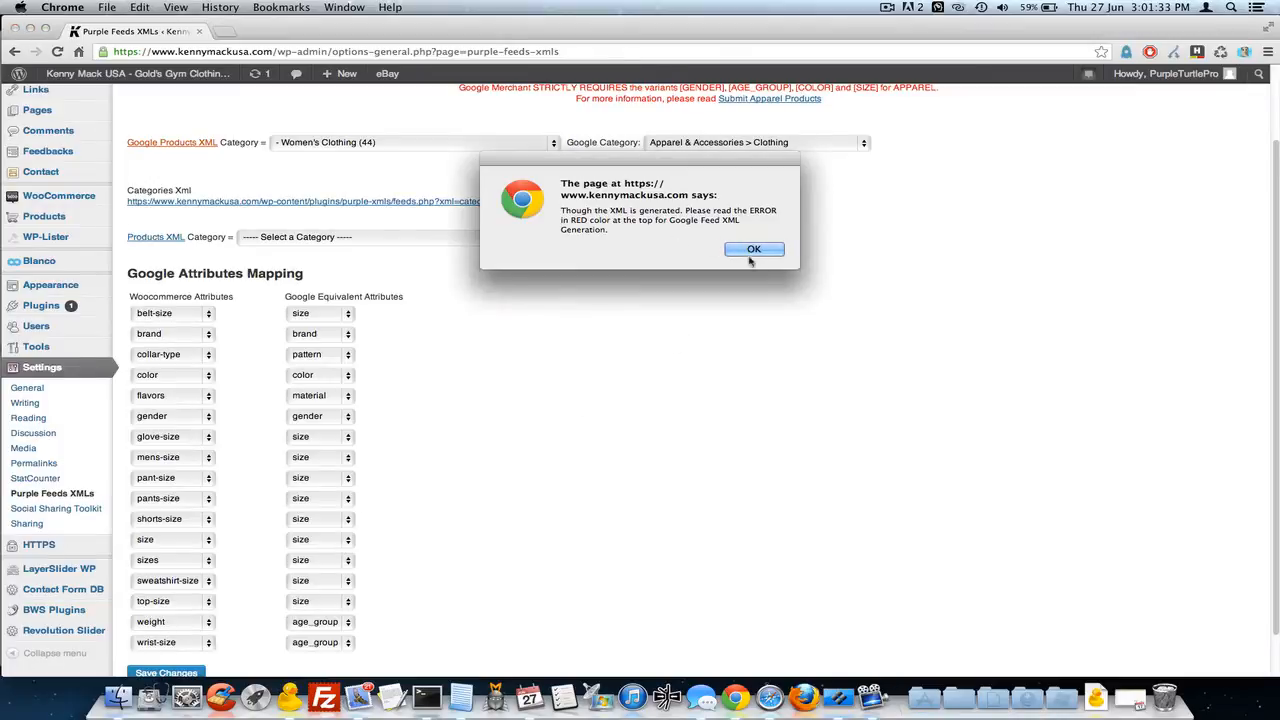
- Accept the warning, review the feed's per-size T-shirt items, then return to Purple Feeds XMLs
{"action": "left_click", "coordinate": [754, 249]}
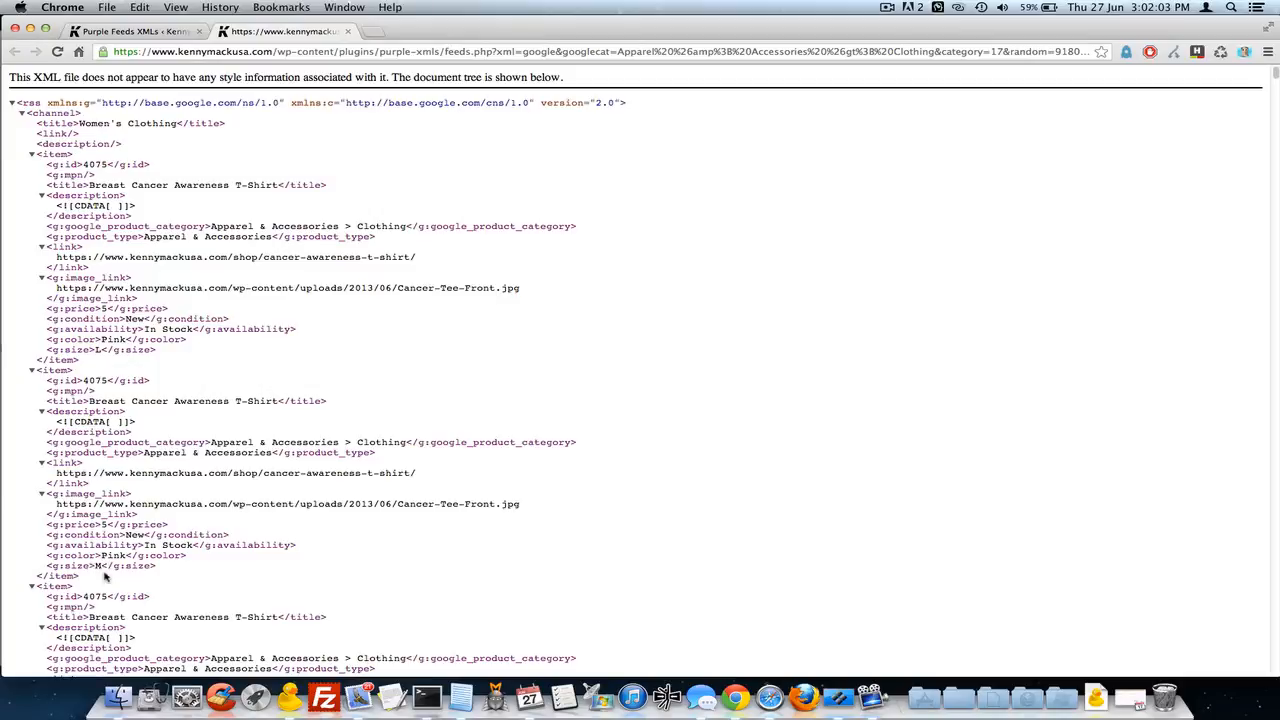
{"action": "scroll", "scroll_direction": "down", "scroll_amount": 3}
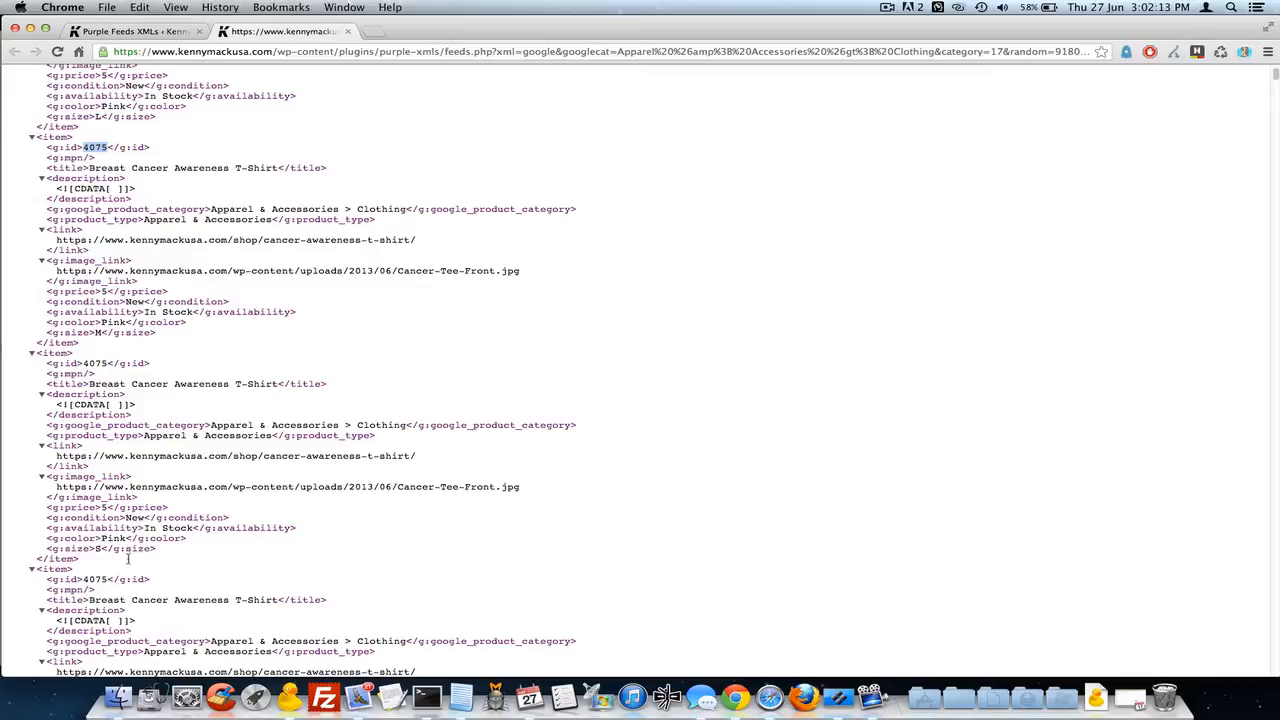
{"action": "scroll", "scroll_direction": "down", "scroll_amount": 3}
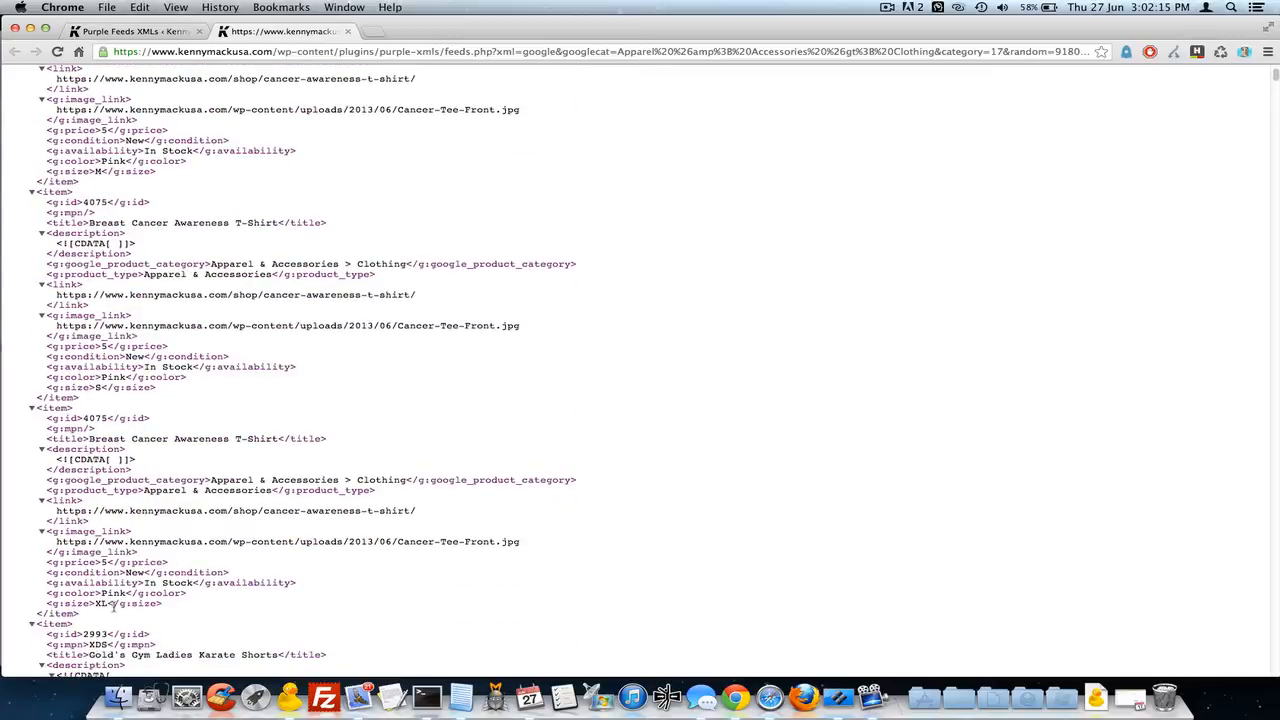
{"action": "scroll", "scroll_direction": "down", "scroll_amount": 3}
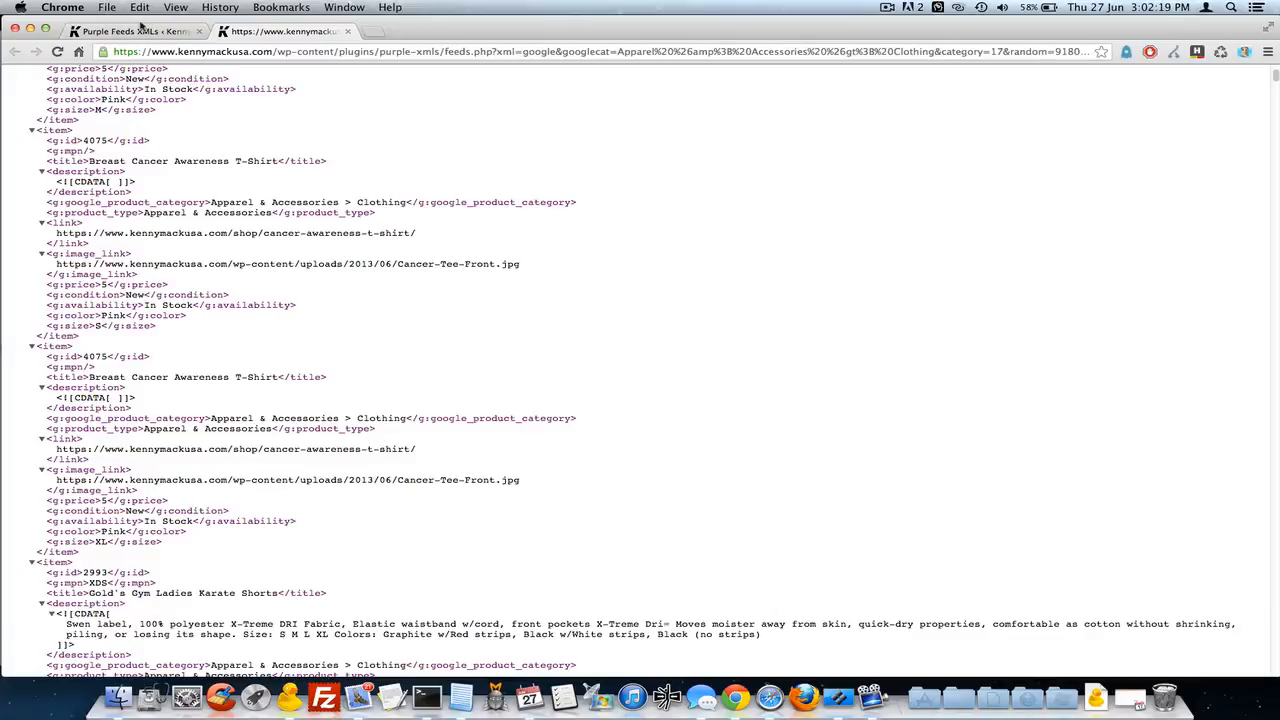
{"action": "left_click", "coordinate": [135, 31]}
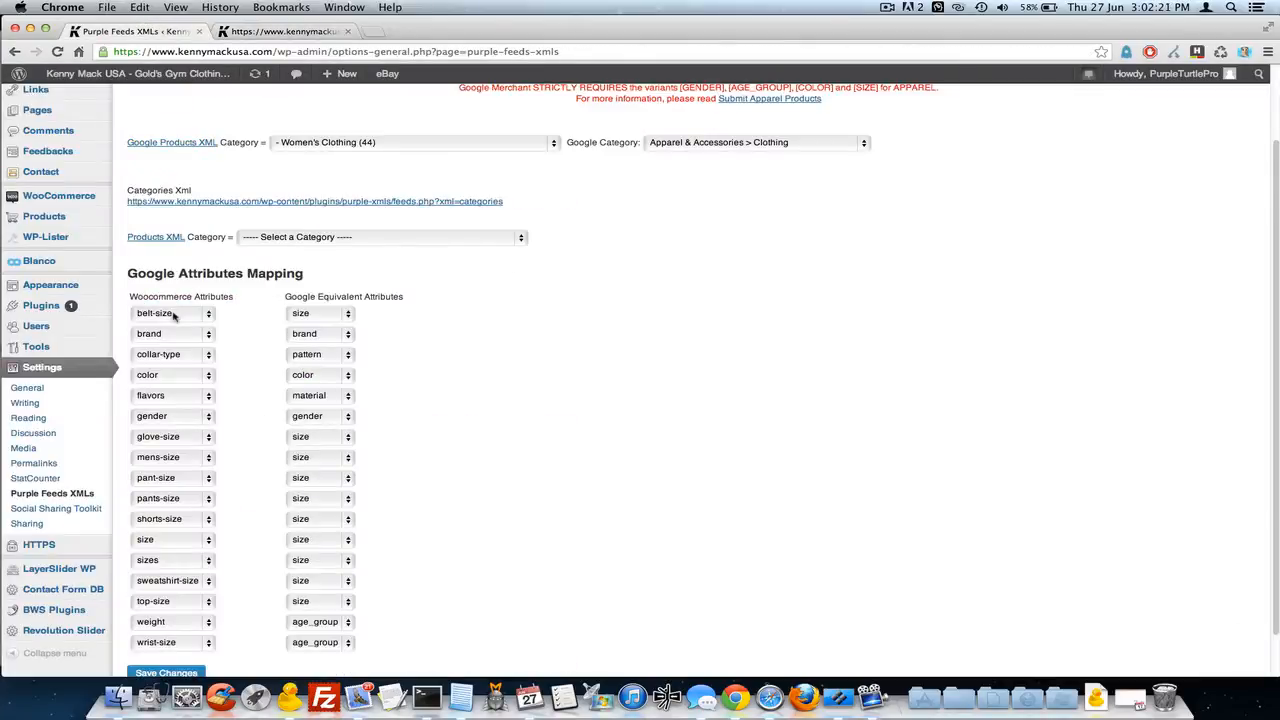
{"action": "left_click", "coordinate": [170, 313]}
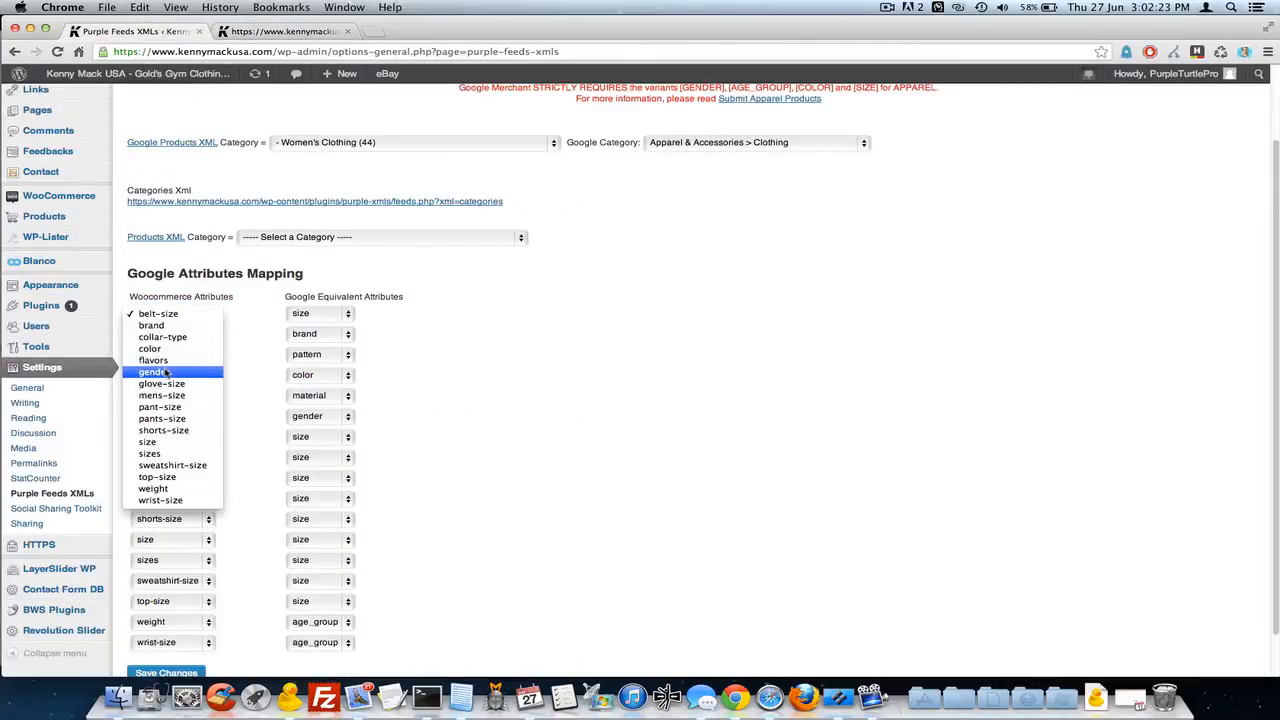
{"action": "left_click", "coordinate": [151, 371]}
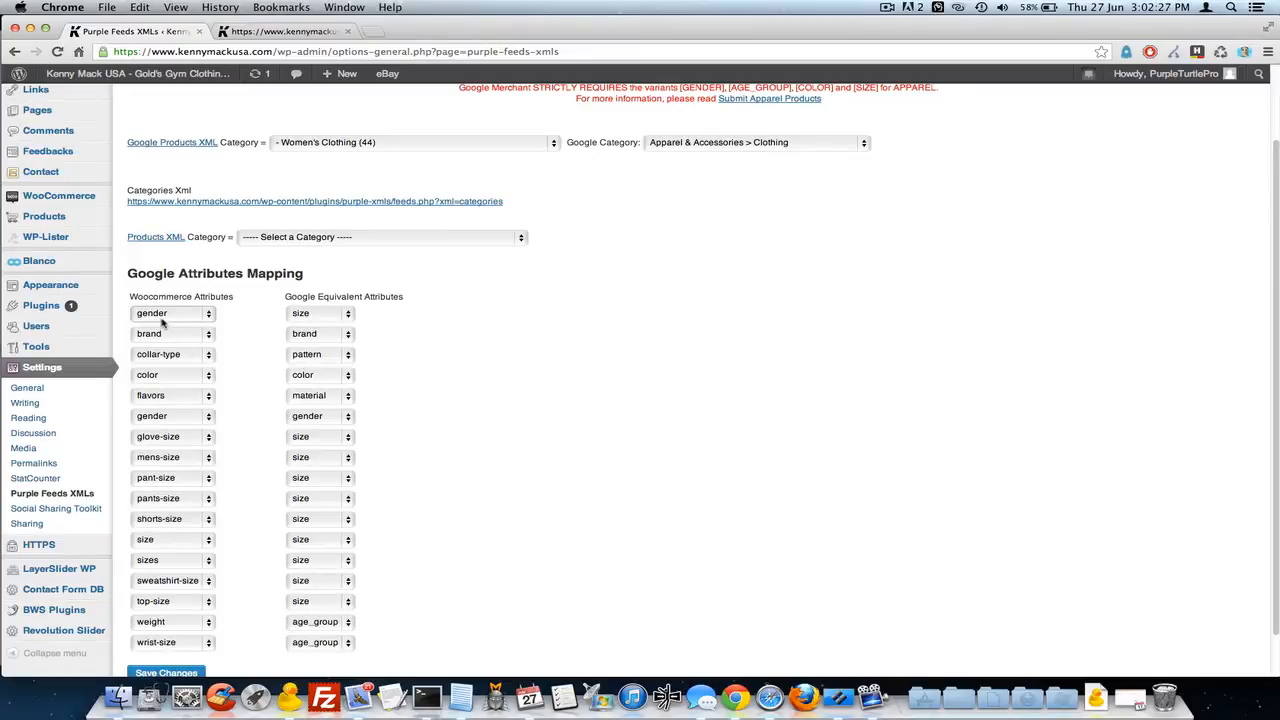
{"action": "left_click", "coordinate": [172, 313]}
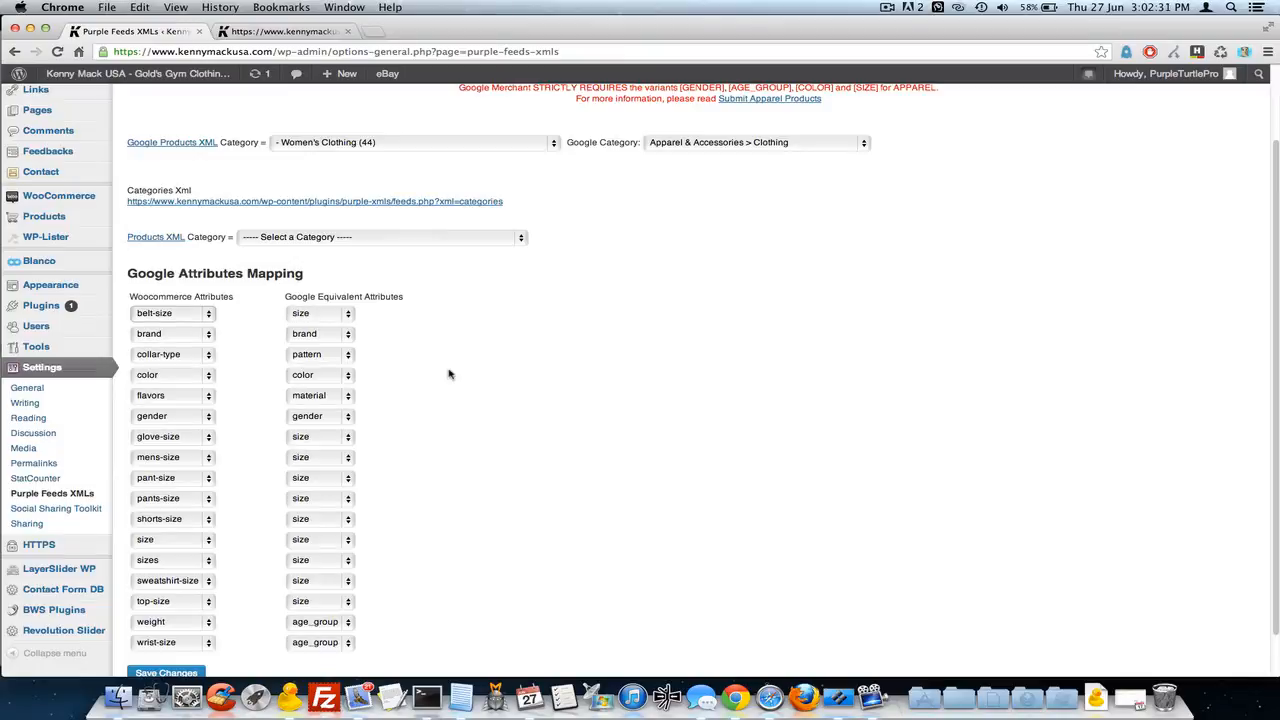
{"action": "mouse_move", "coordinate": [417, 323]}
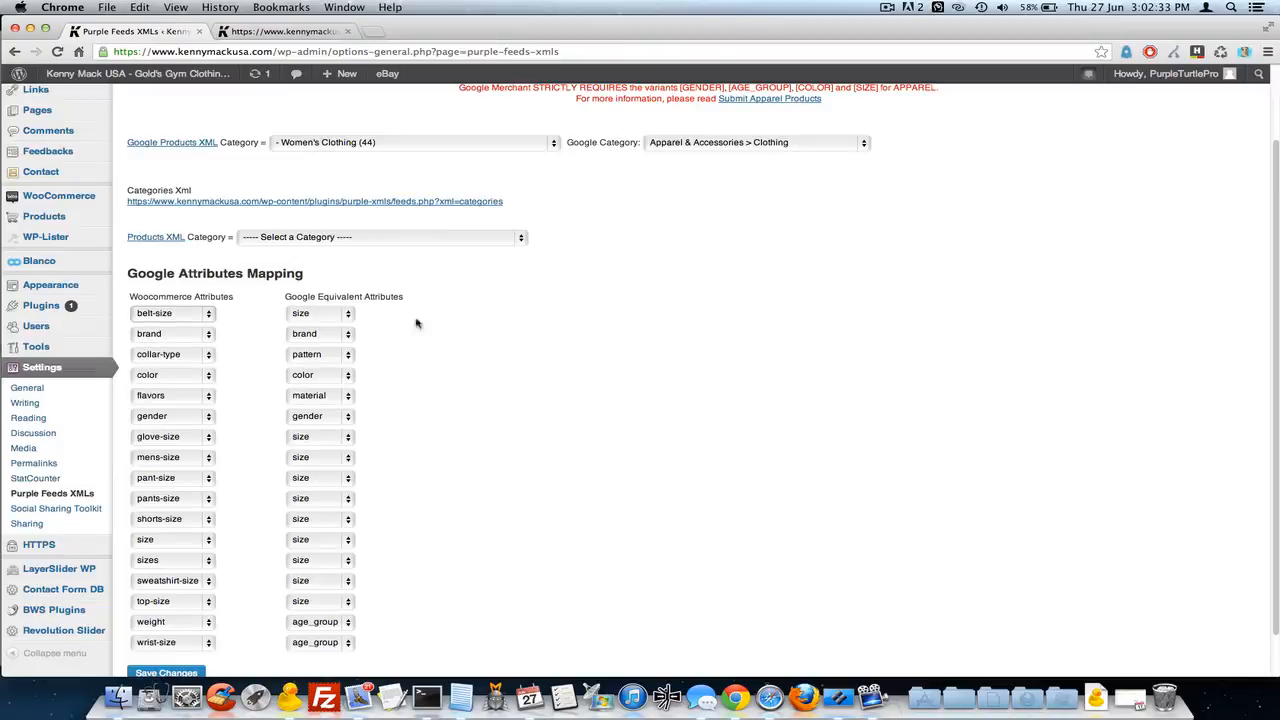
{"action": "left_click", "coordinate": [320, 313]}
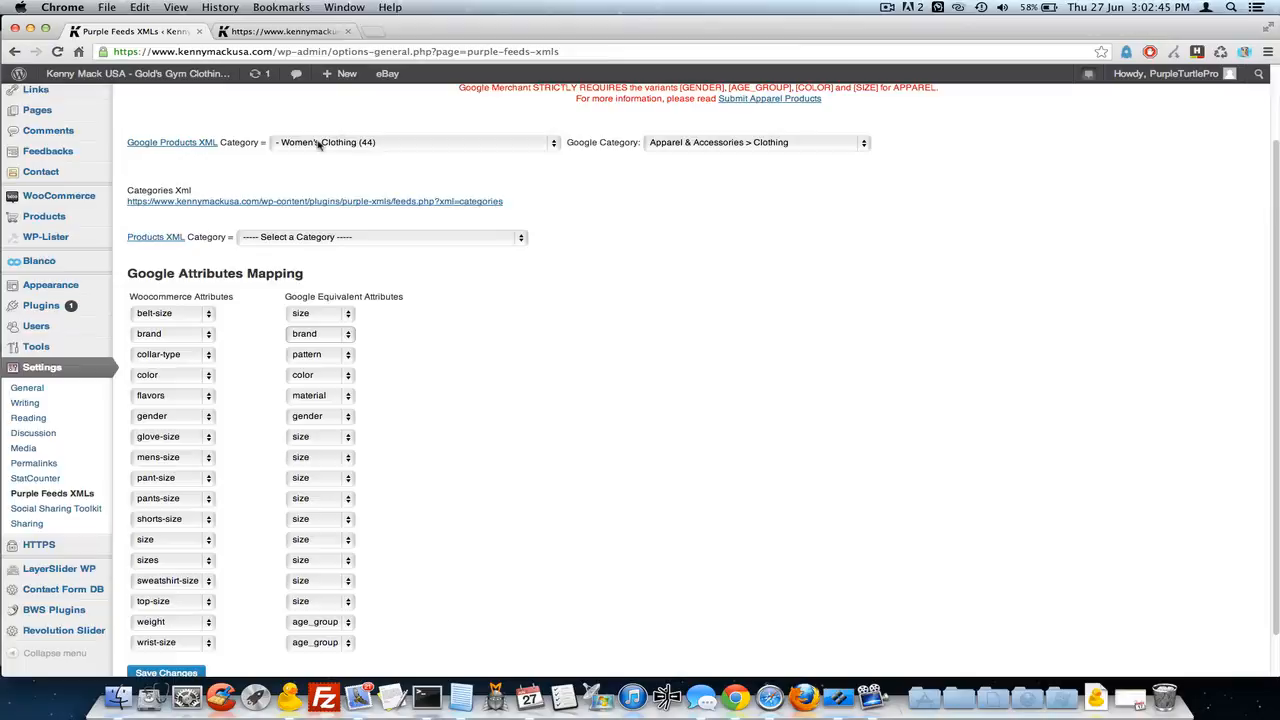
{"action": "left_click", "coordinate": [410, 142]}
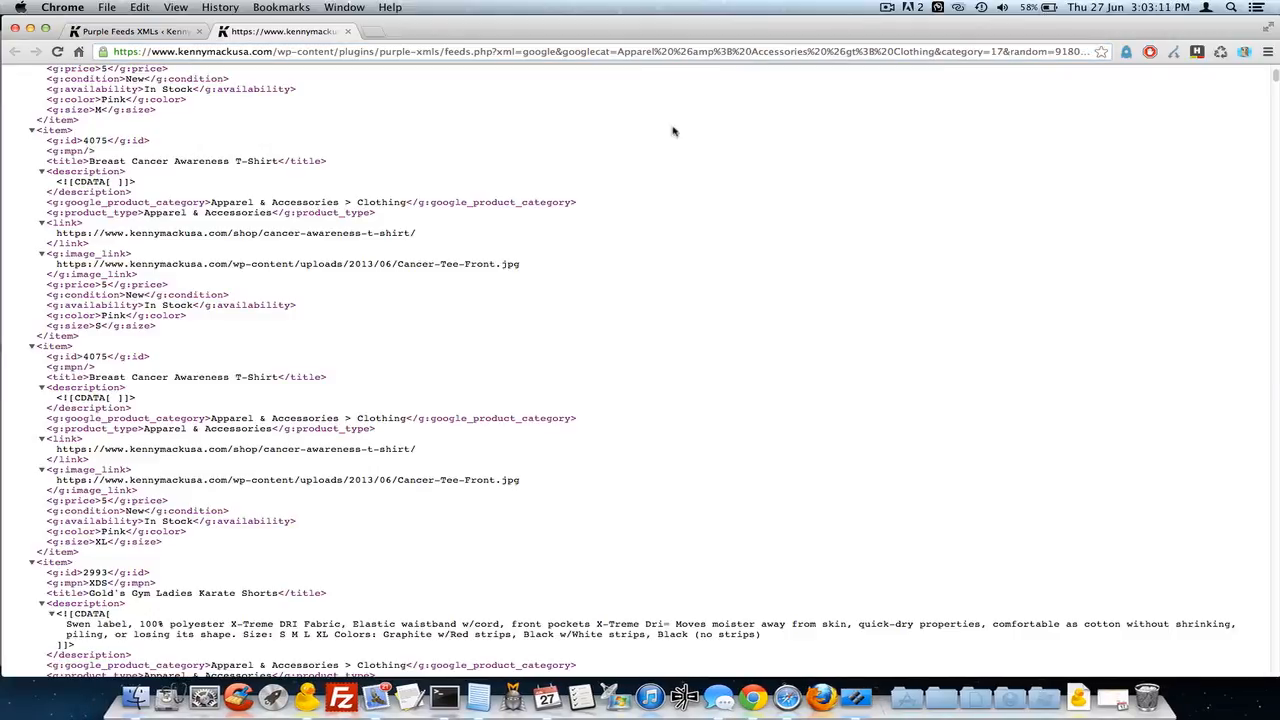
{"action": "mouse_move", "coordinate": [348, 61]}
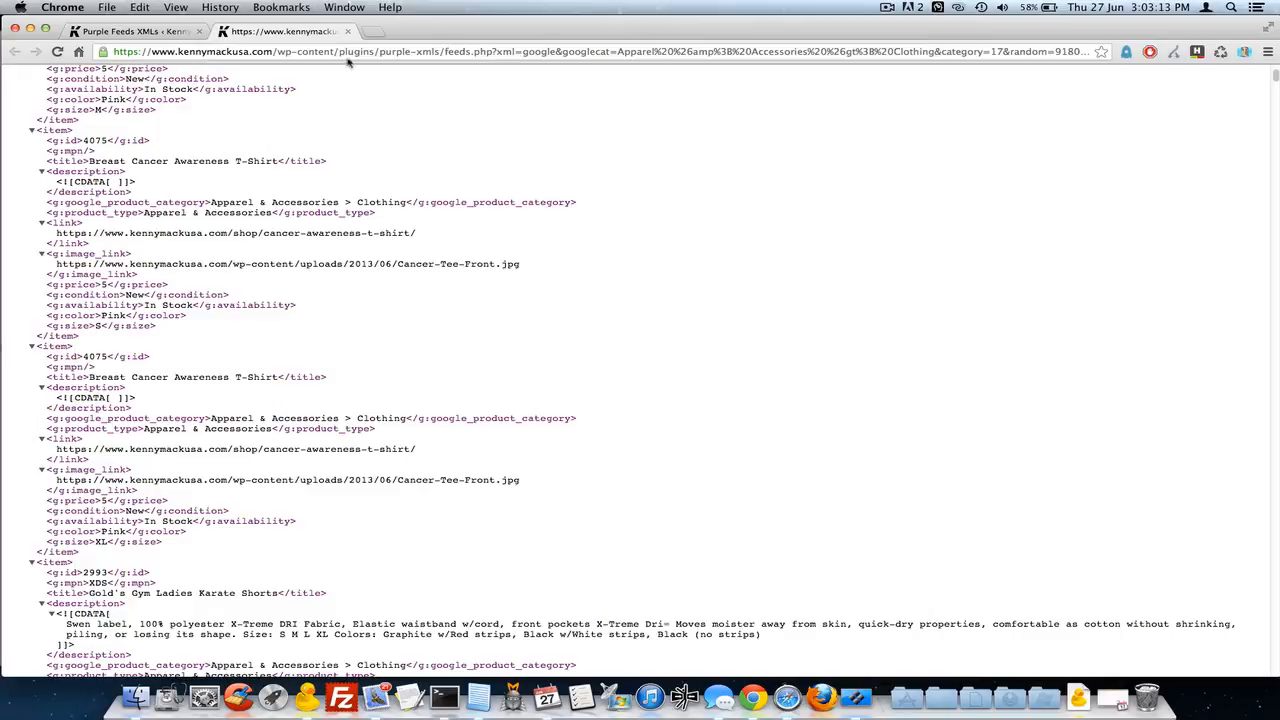
{"action": "mouse_move", "coordinate": [575, 154]}
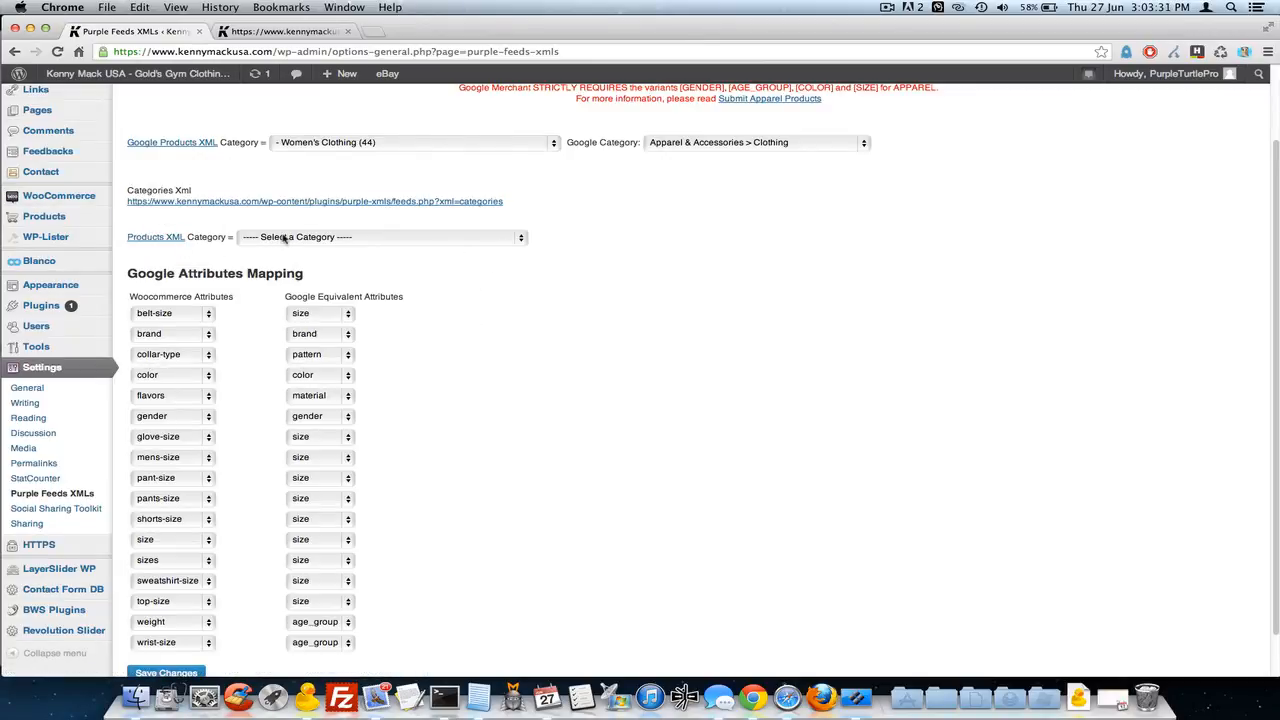
{"action": "mouse_move", "coordinate": [593, 234]}
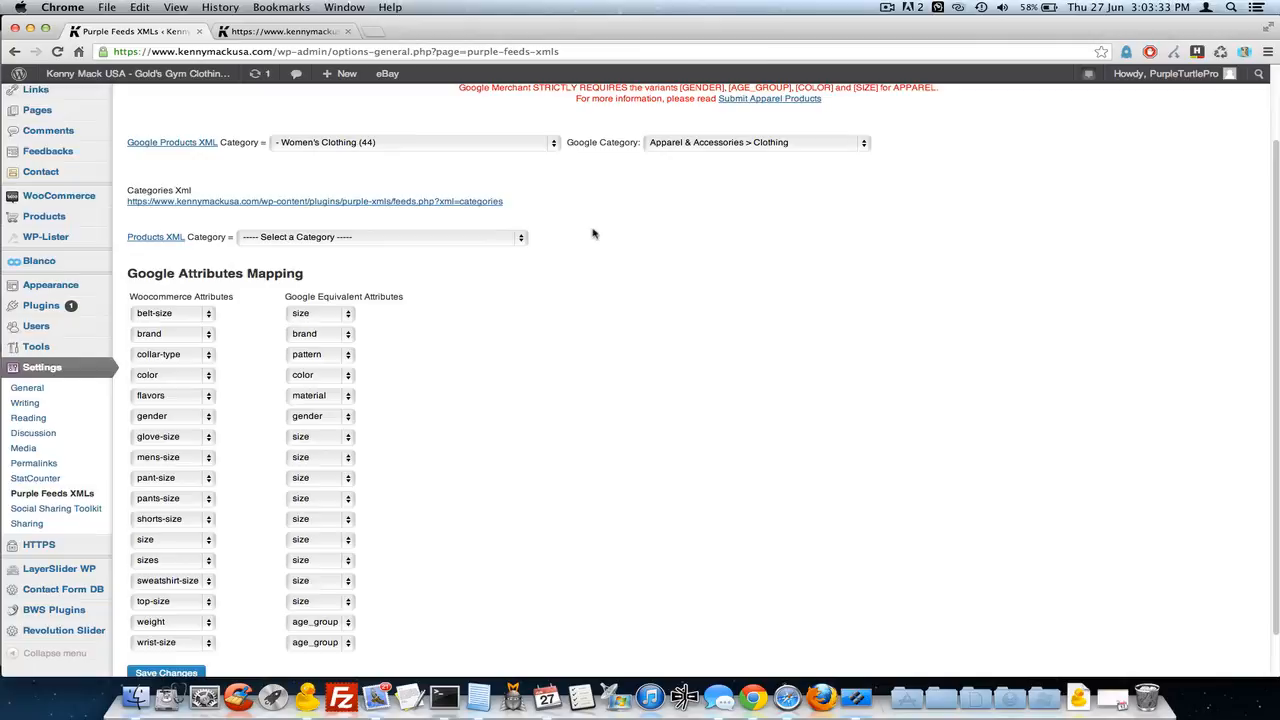
{"action": "mouse_move", "coordinate": [195, 201]}
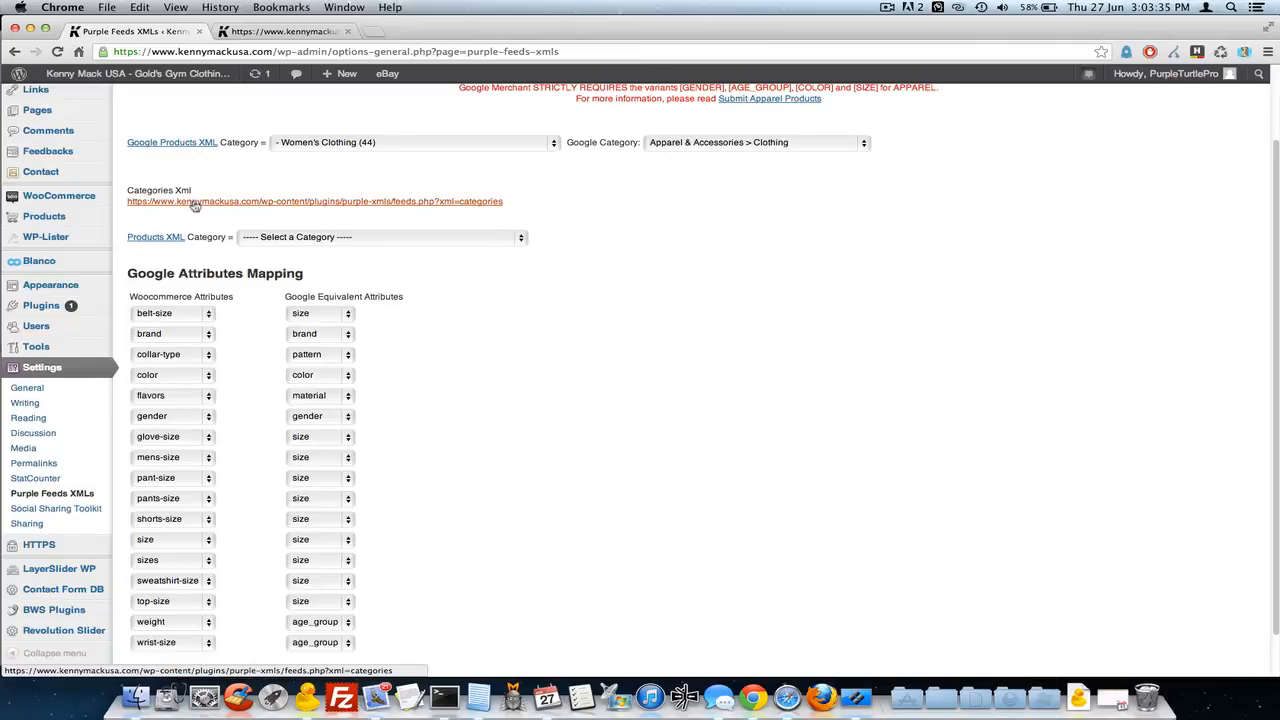
{"action": "mouse_move", "coordinate": [717, 250]}
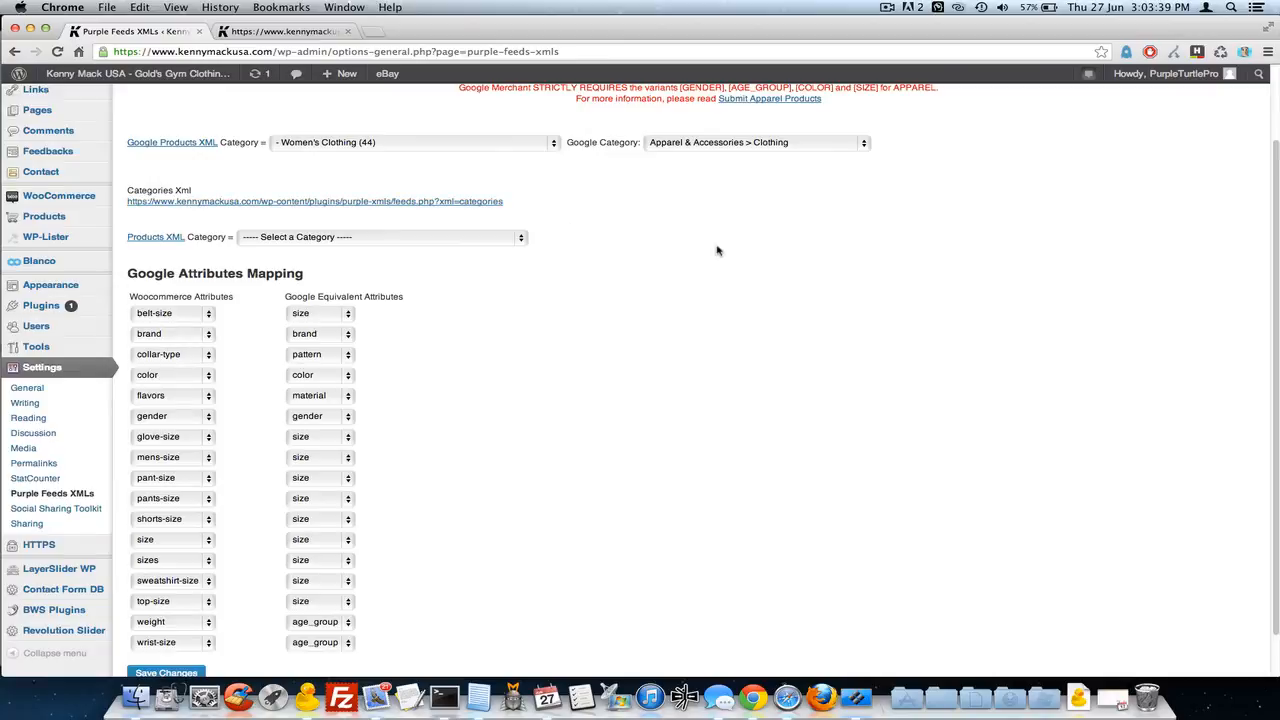
{"action": "scroll", "scroll_direction": "up", "scroll_amount": 3}
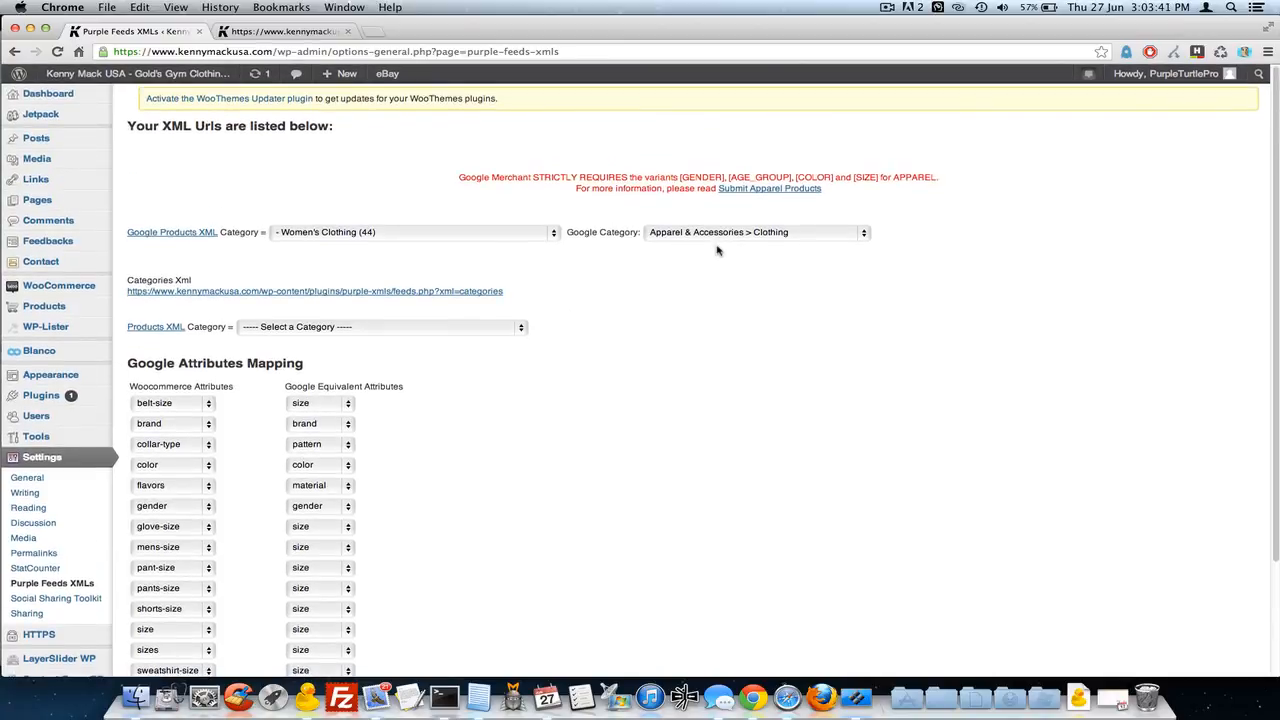
{"action": "scroll", "scroll_direction": "down", "scroll_amount": 3}
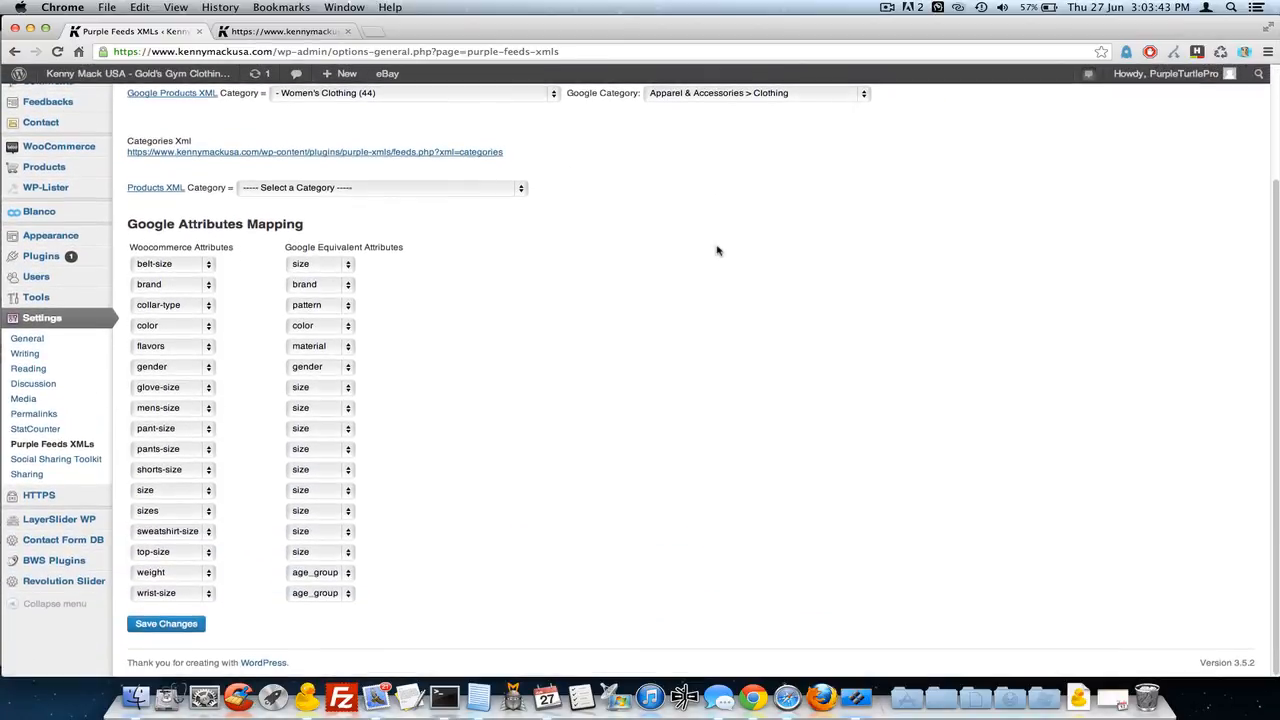
{"action": "scroll", "scroll_direction": "up", "scroll_amount": 3}
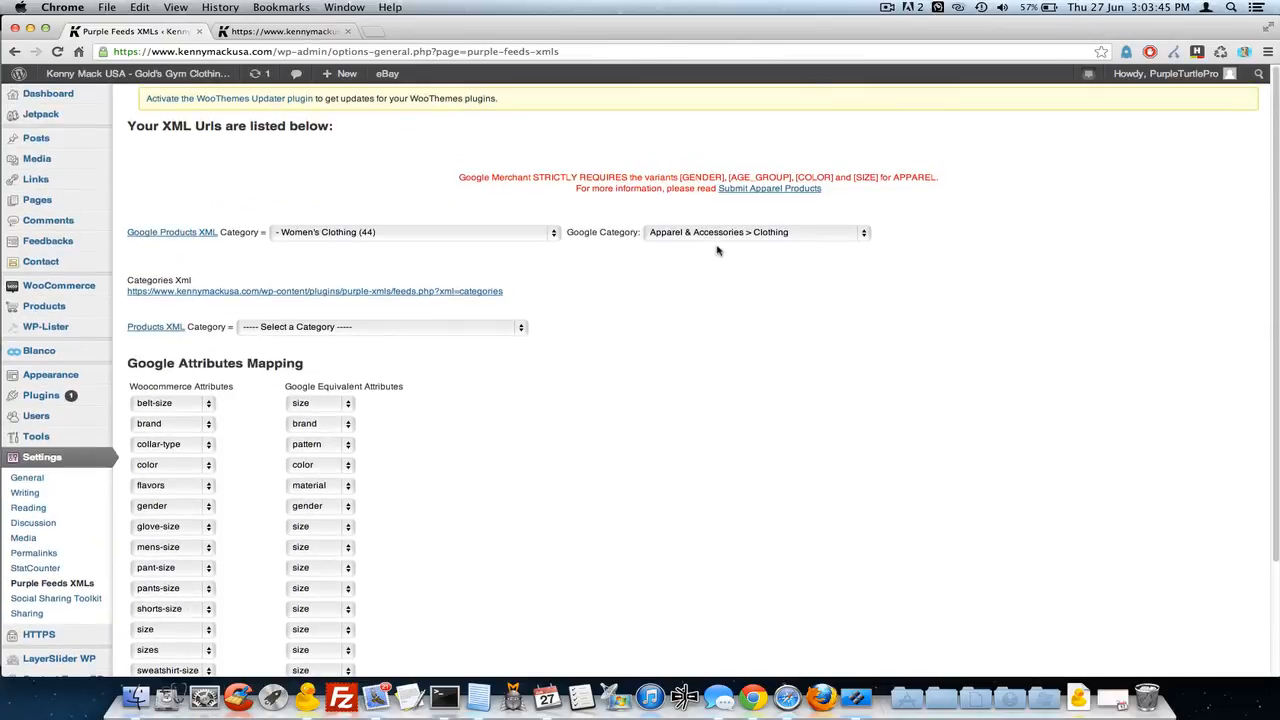